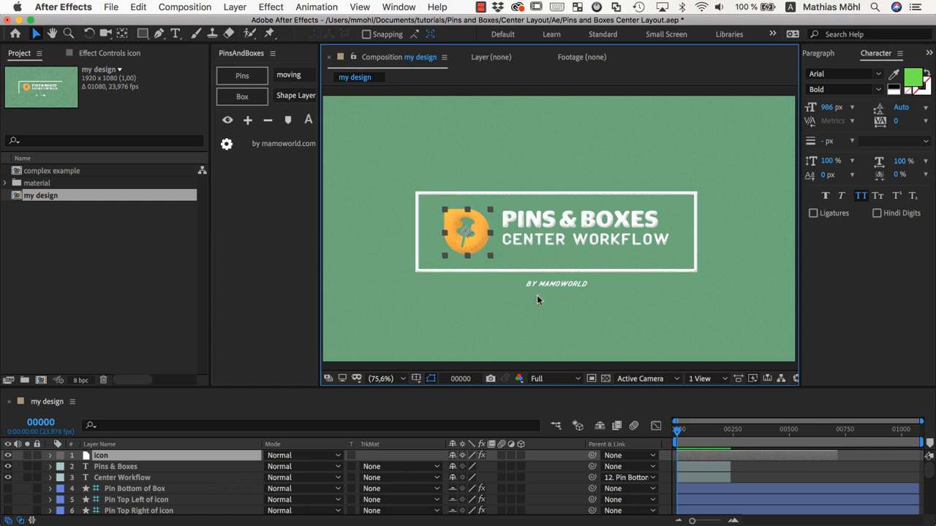
{"action": "mouse_move", "coordinate": [486, 302]}
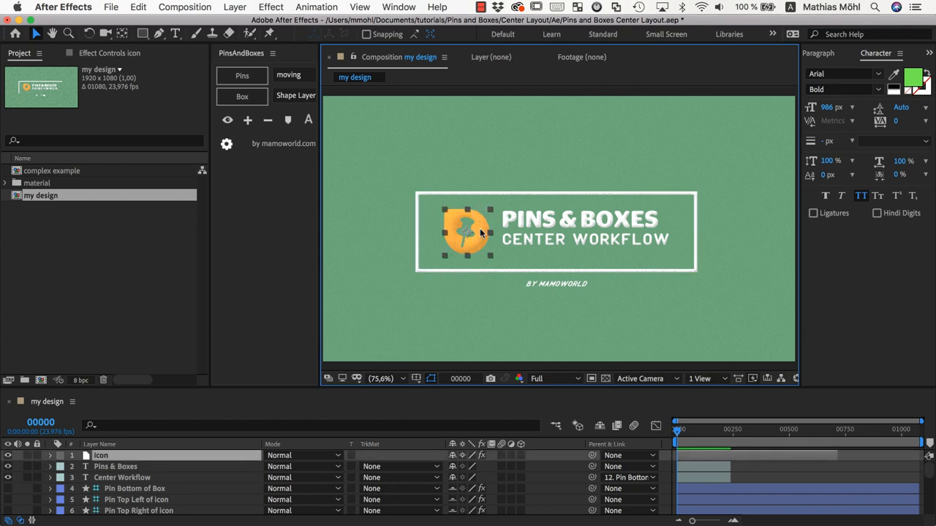
{"action": "mouse_move", "coordinate": [479, 232]}
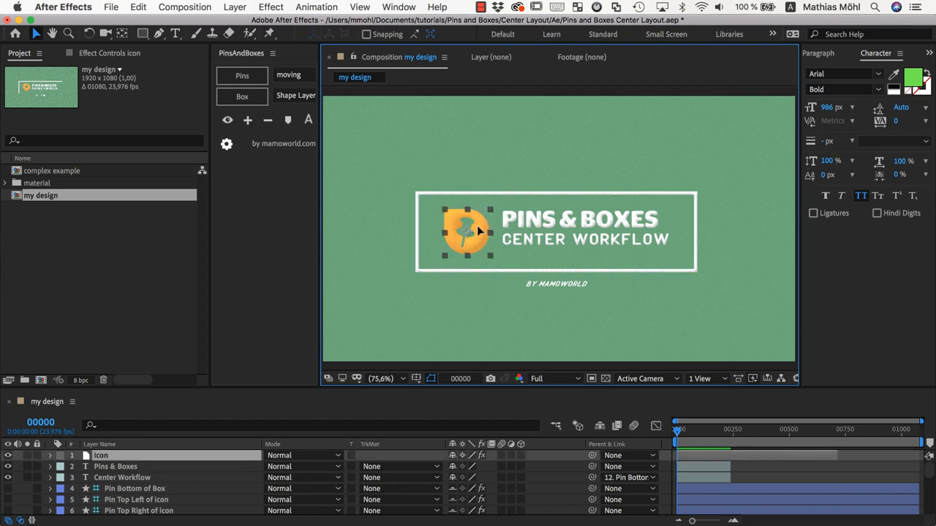
- Extend the title to 'PINS & BOXES MAKE THIS A BIT LONGER' across three lines
{"action": "left_click_drag", "start_coordinate": [465, 231], "coordinate": [402, 212]}
{"action": "type", "text": " MAKE"}
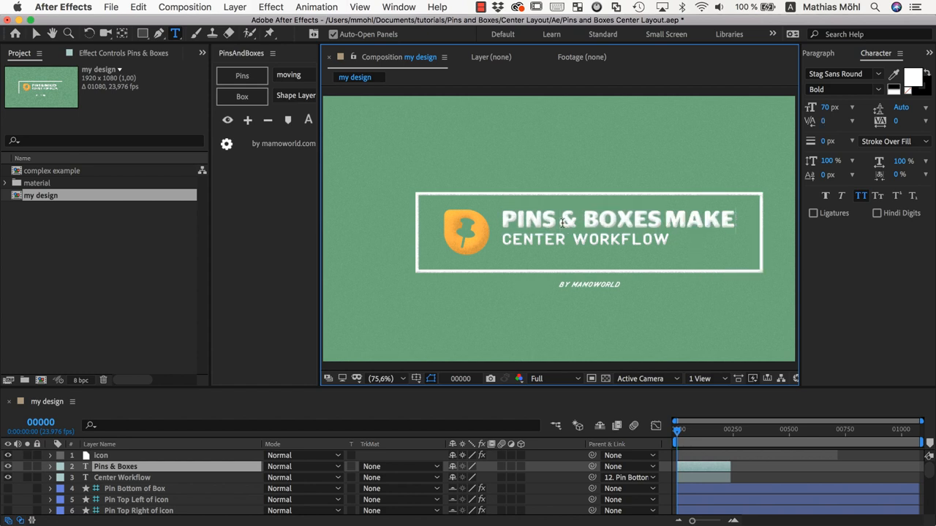
{"action": "type", "text": "THIS"}
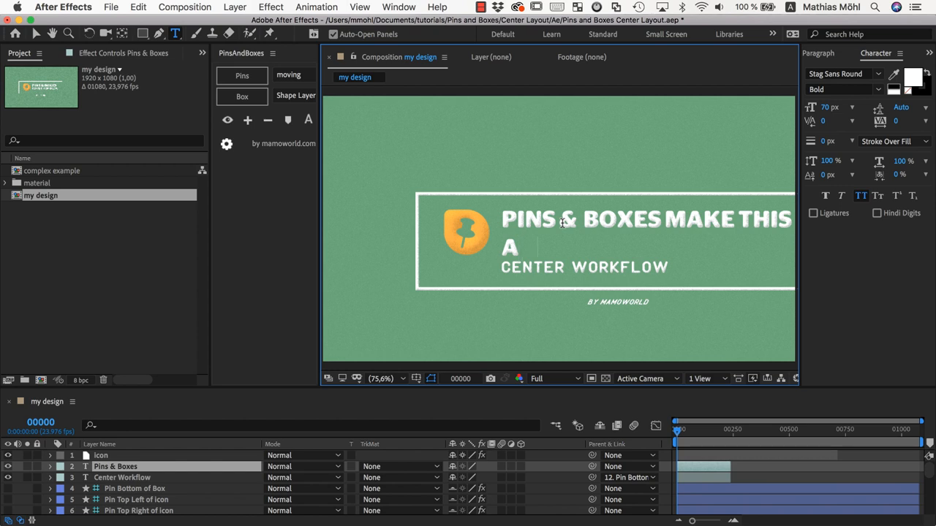
{"action": "type", "text": "BIT"}
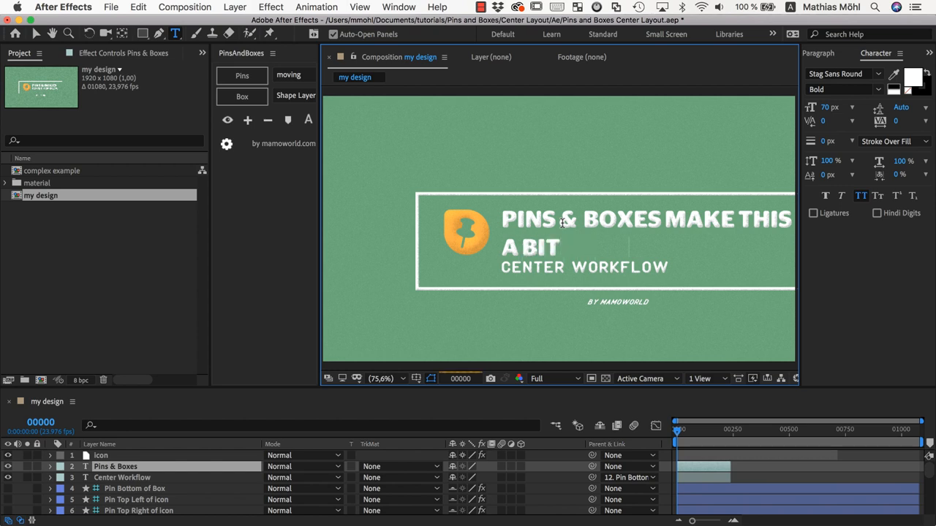
{"action": "type", "text": "LONGER"}
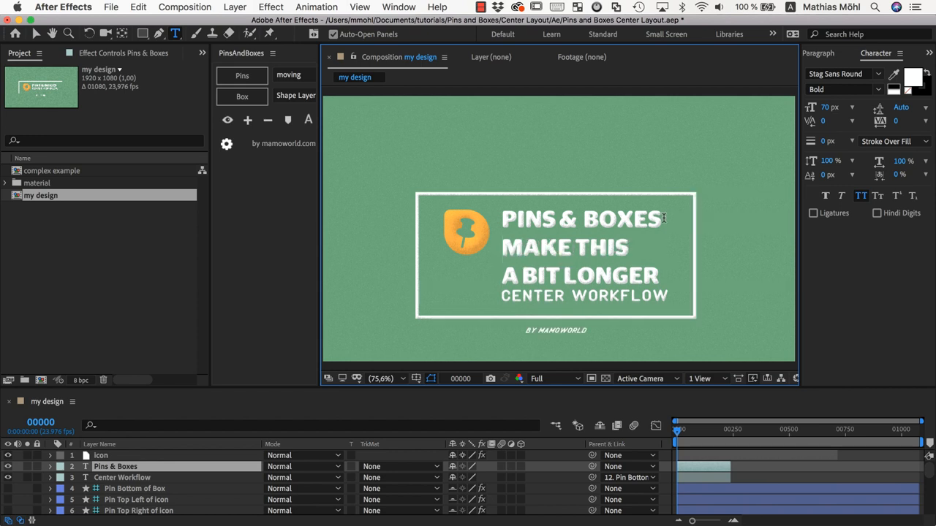
{"action": "mouse_move", "coordinate": [661, 232]}
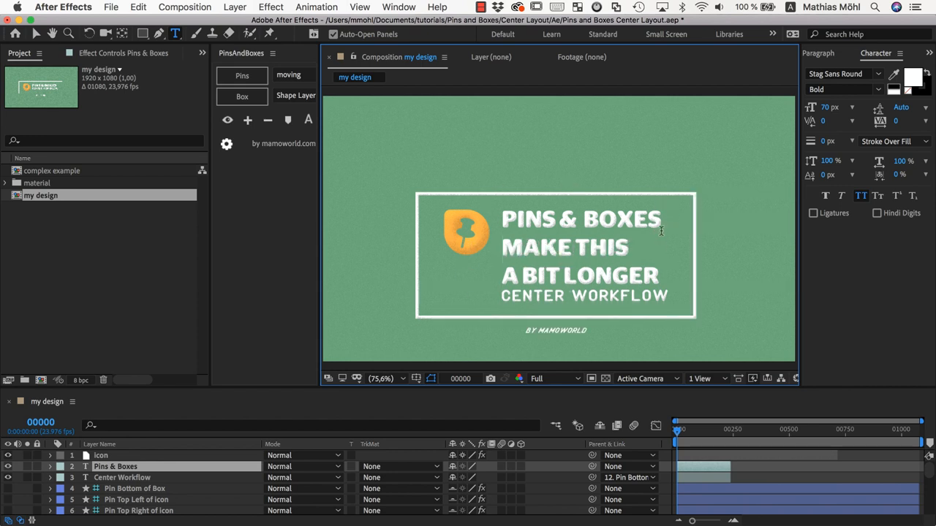
{"action": "mouse_move", "coordinate": [491, 318]}
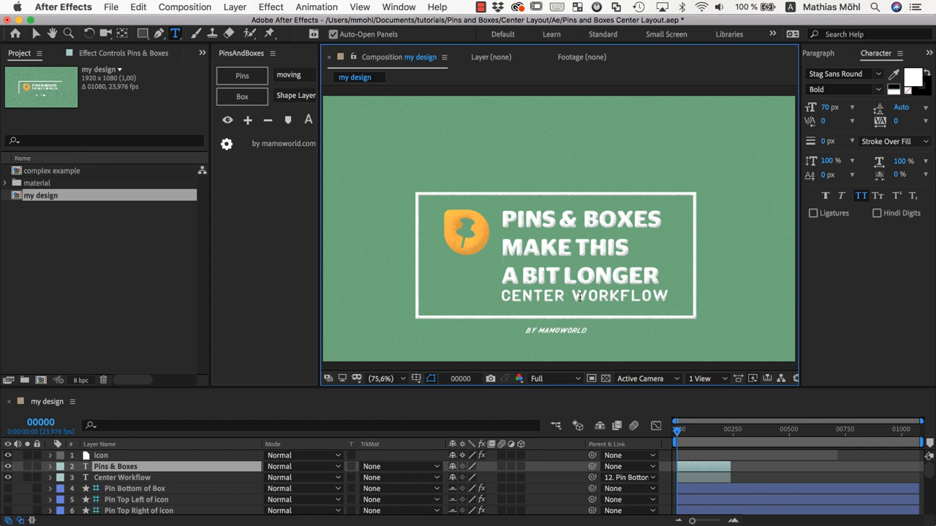
{"action": "mouse_move", "coordinate": [606, 198]}
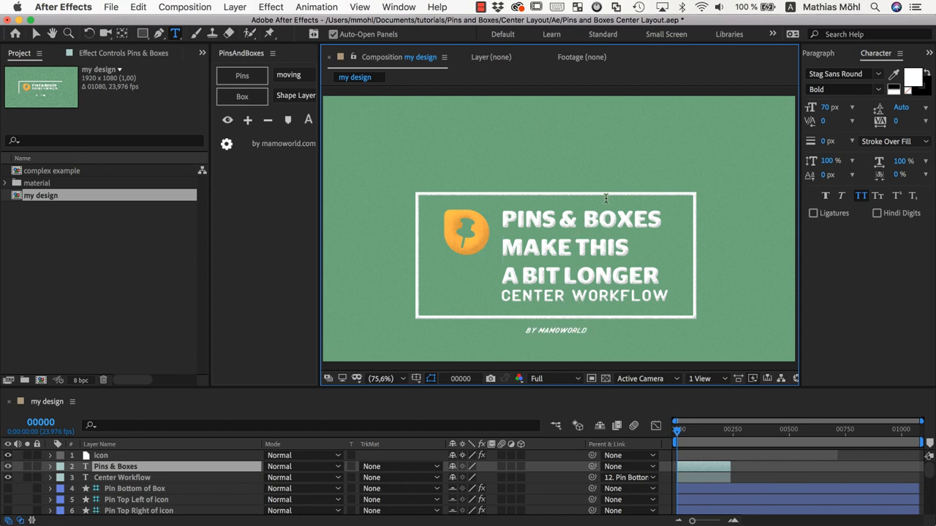
{"action": "mouse_move", "coordinate": [602, 307]}
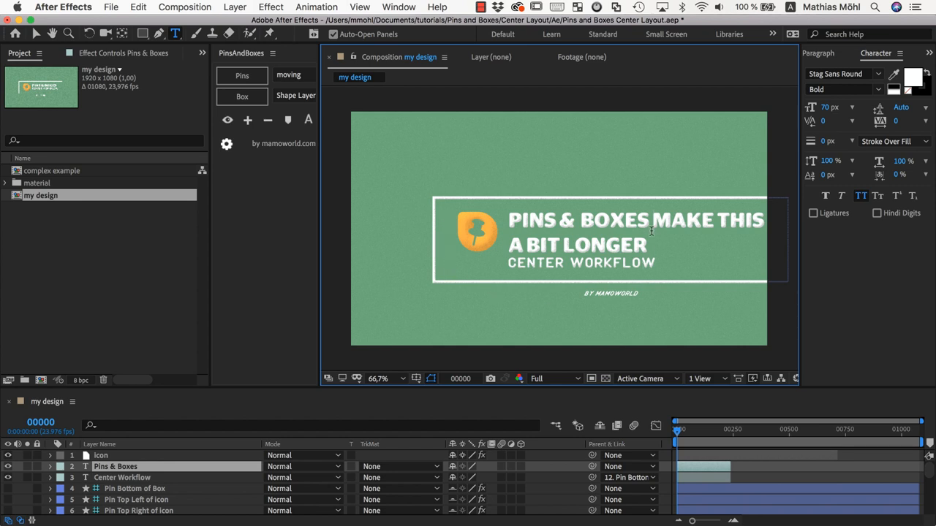
{"action": "mouse_move", "coordinate": [389, 215]}
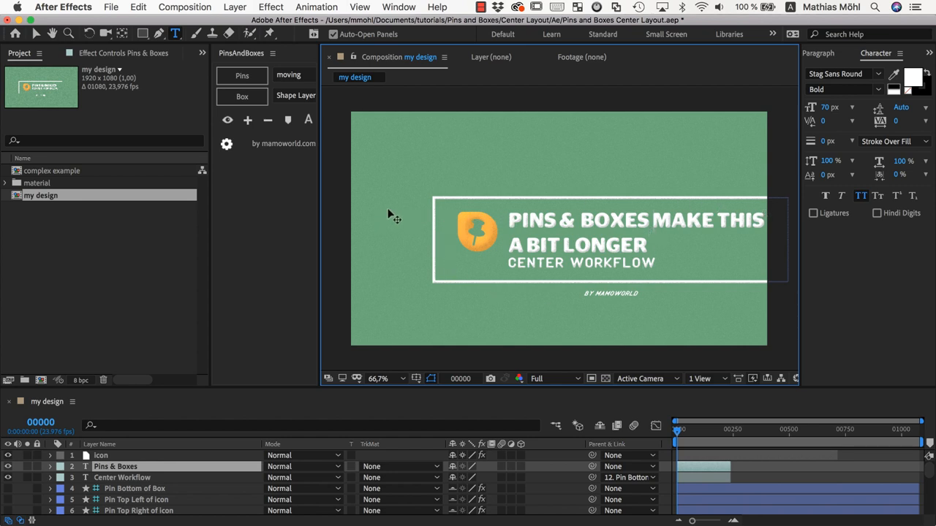
{"action": "mouse_move", "coordinate": [655, 295]}
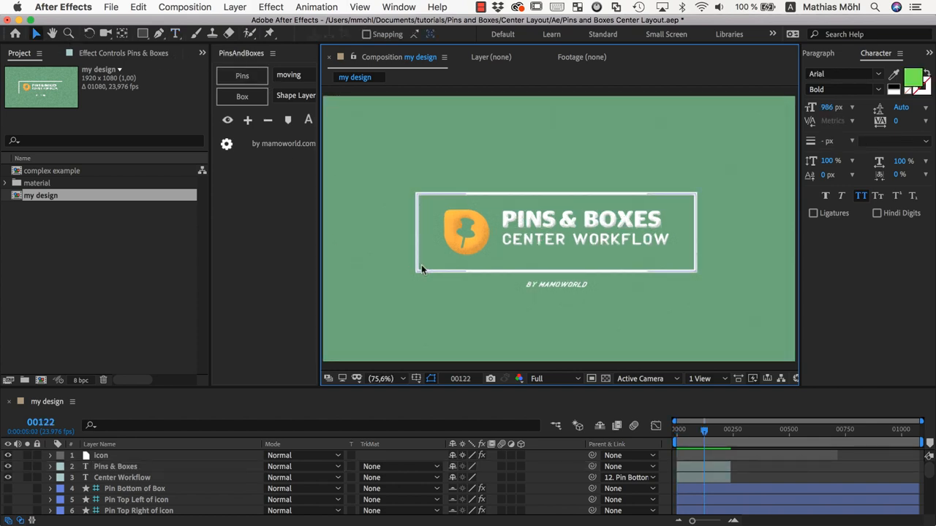
{"action": "mouse_move", "coordinate": [544, 228]}
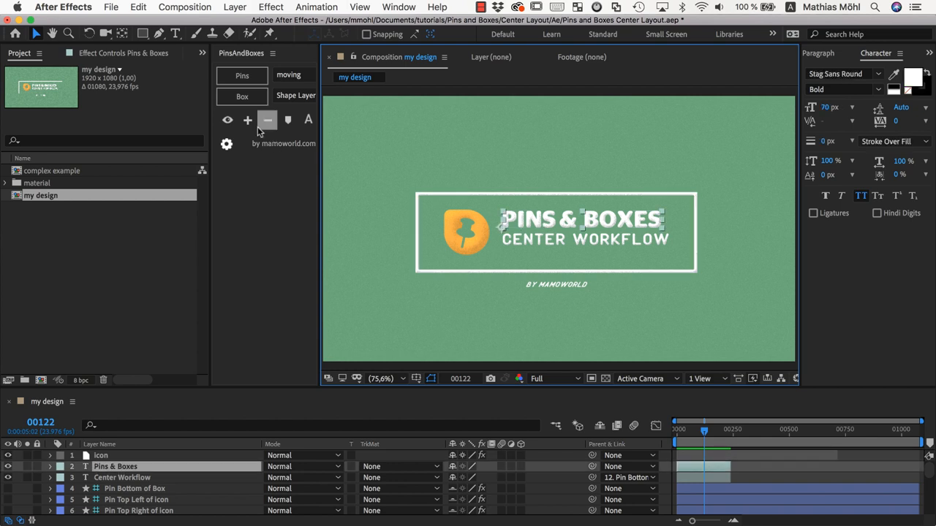
{"action": "mouse_move", "coordinate": [466, 189]}
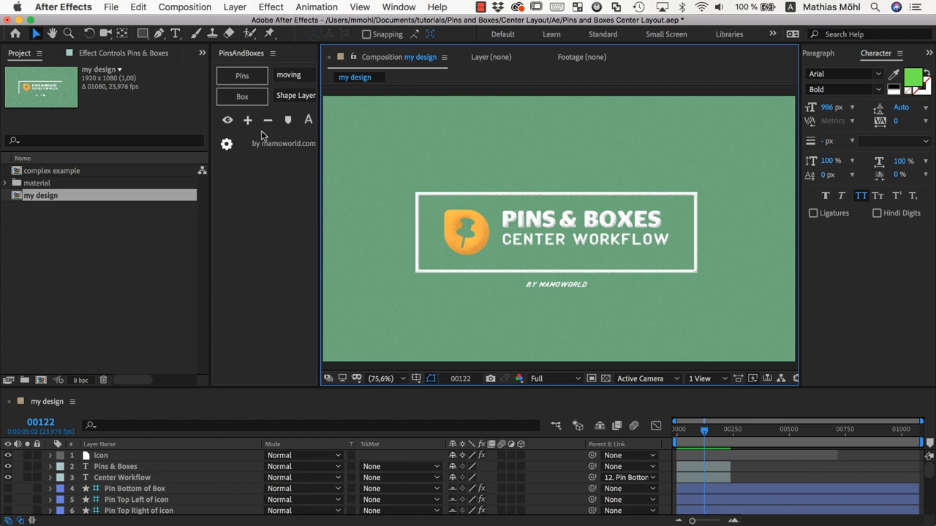
- Toggle the pin markers on, off, and back on with the eye button
{"action": "left_click", "coordinate": [227, 119]}
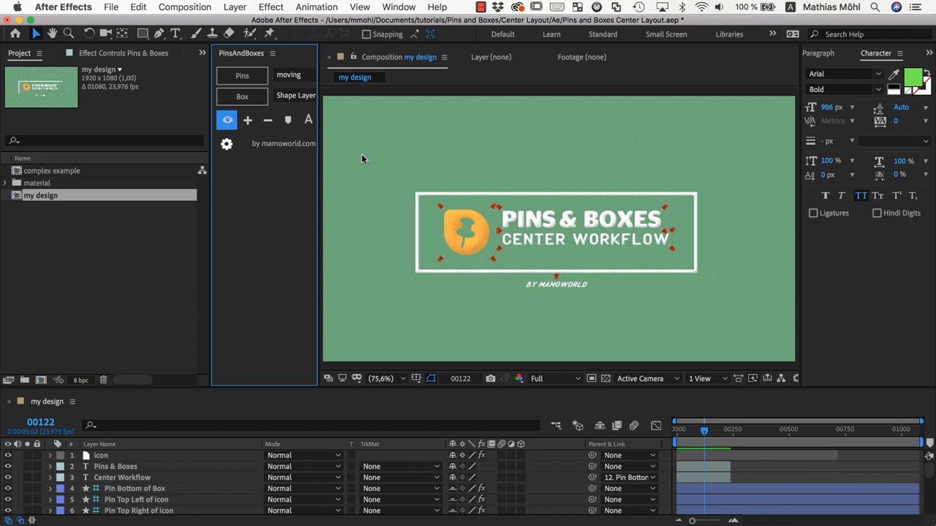
{"action": "left_click", "coordinate": [227, 120]}
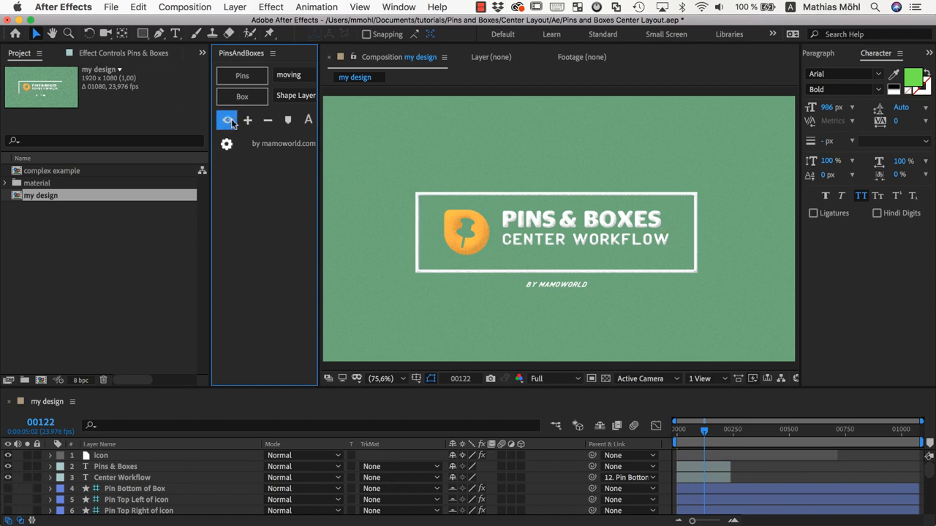
{"action": "left_click", "coordinate": [227, 119]}
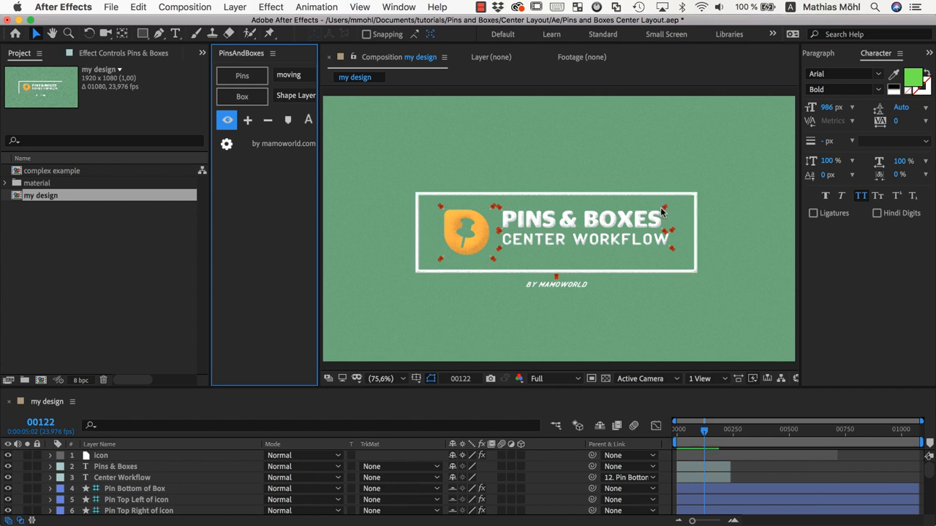
{"action": "mouse_move", "coordinate": [619, 192]}
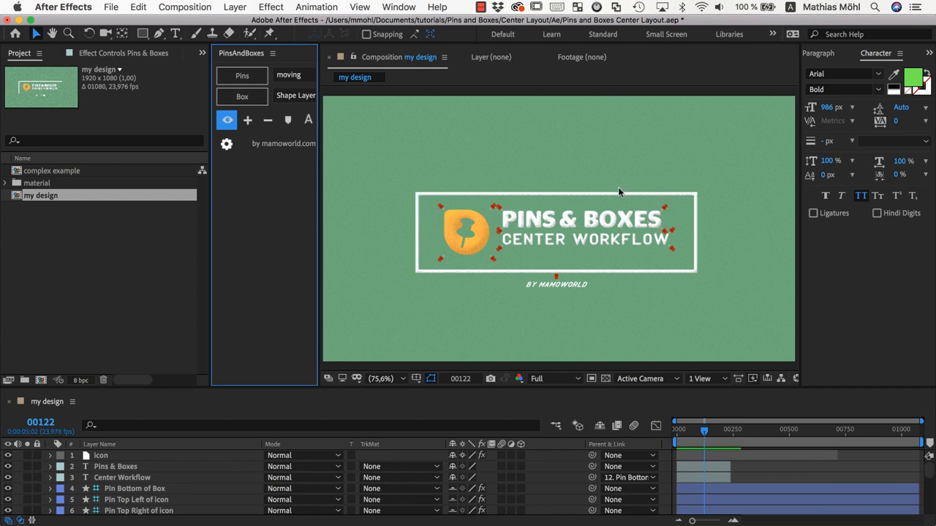
{"action": "mouse_move", "coordinate": [411, 217]}
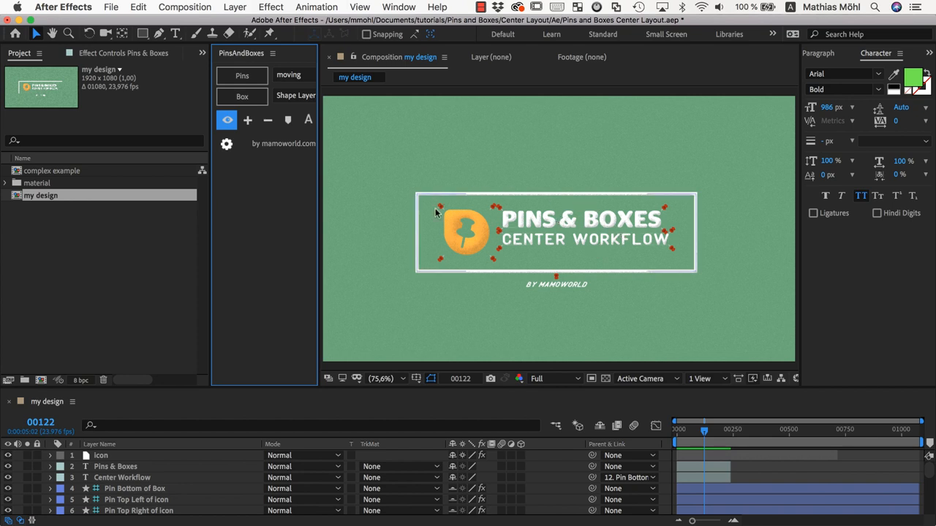
{"action": "mouse_move", "coordinate": [588, 324]}
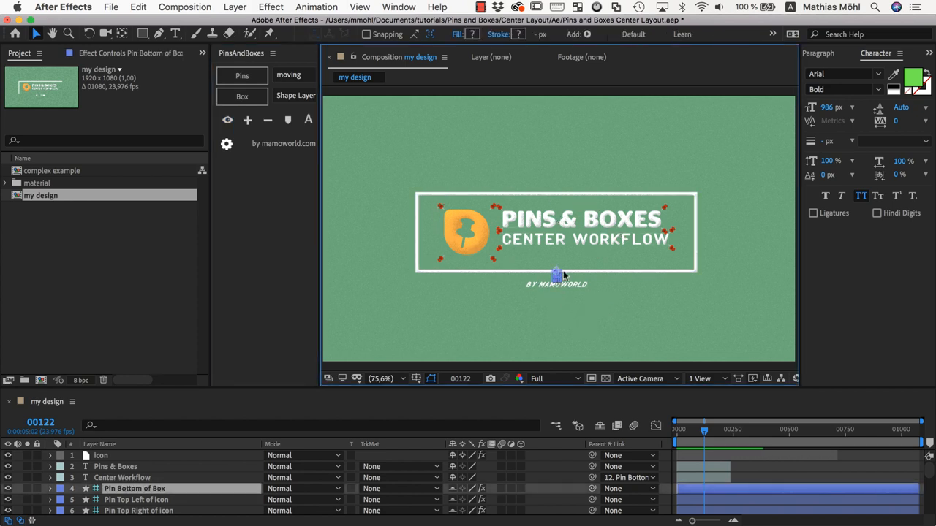
{"action": "mouse_move", "coordinate": [617, 276]}
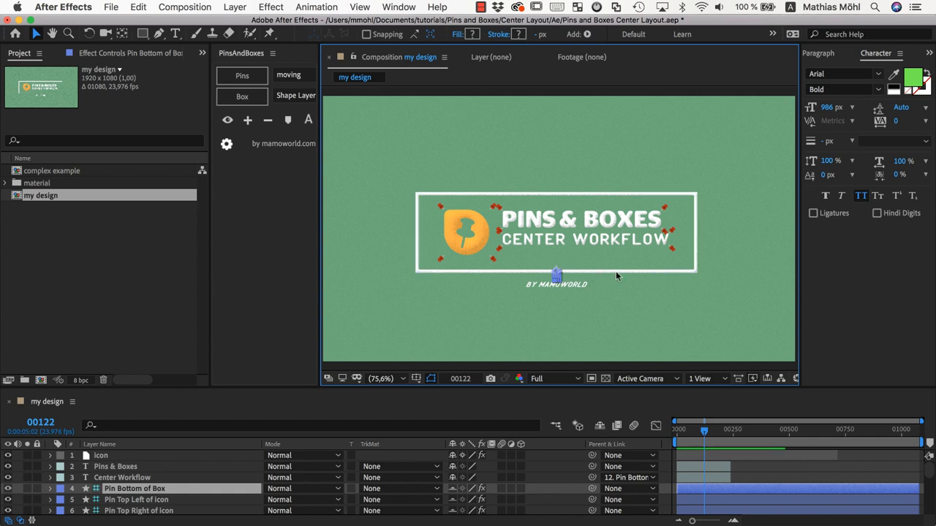
{"action": "mouse_move", "coordinate": [694, 276]}
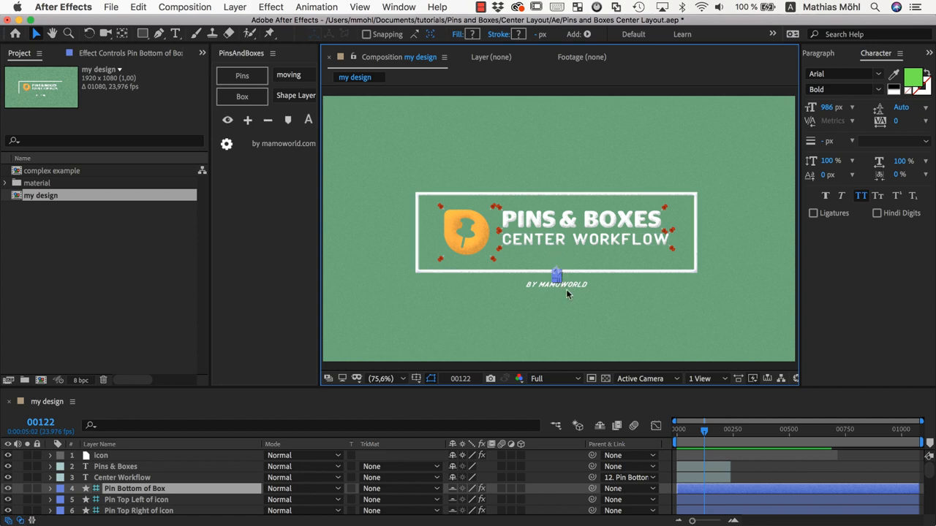
{"action": "mouse_move", "coordinate": [664, 286]}
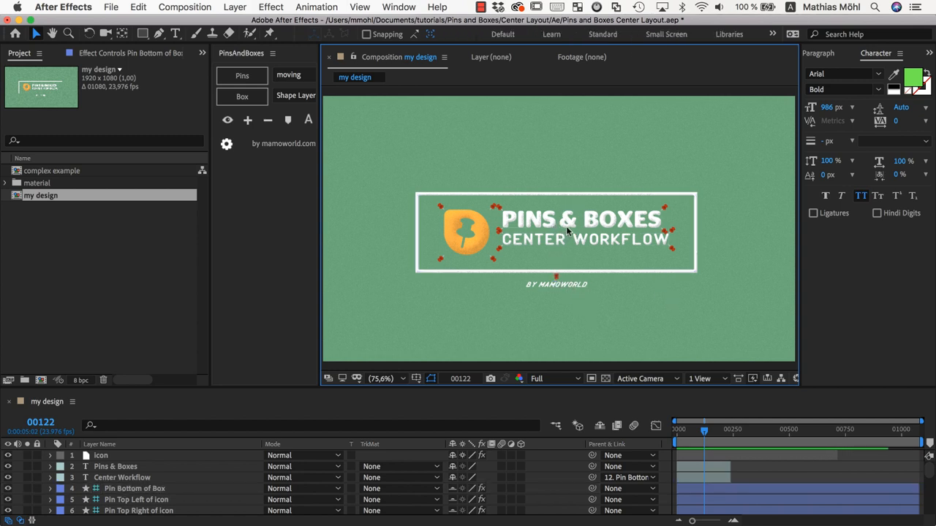
{"action": "mouse_move", "coordinate": [696, 203]}
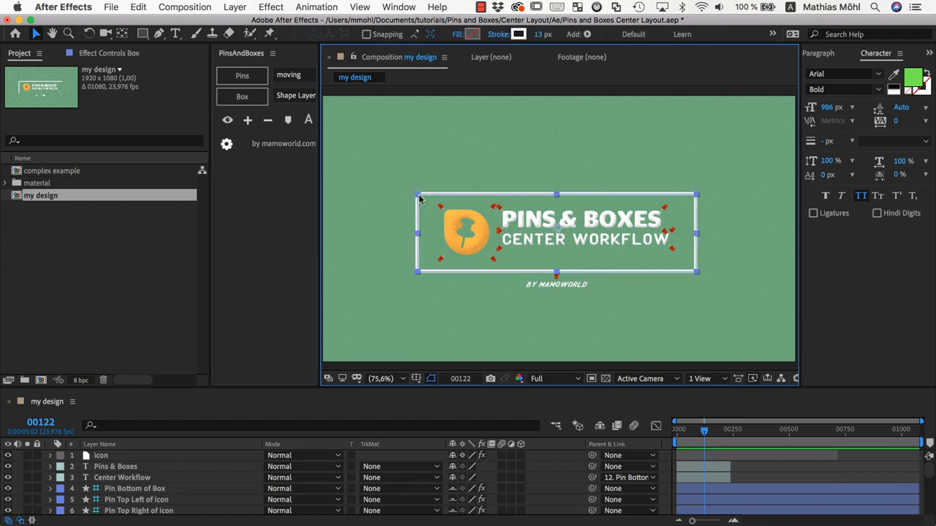
{"action": "mouse_move", "coordinate": [254, 78]}
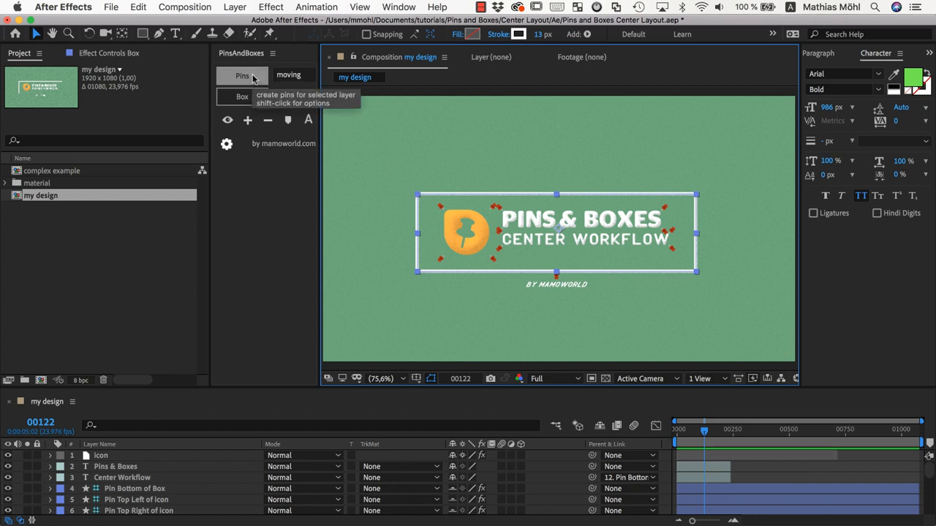
- Add a center pin to the box through the Pins location grid
{"action": "left_click", "coordinate": [242, 76]}
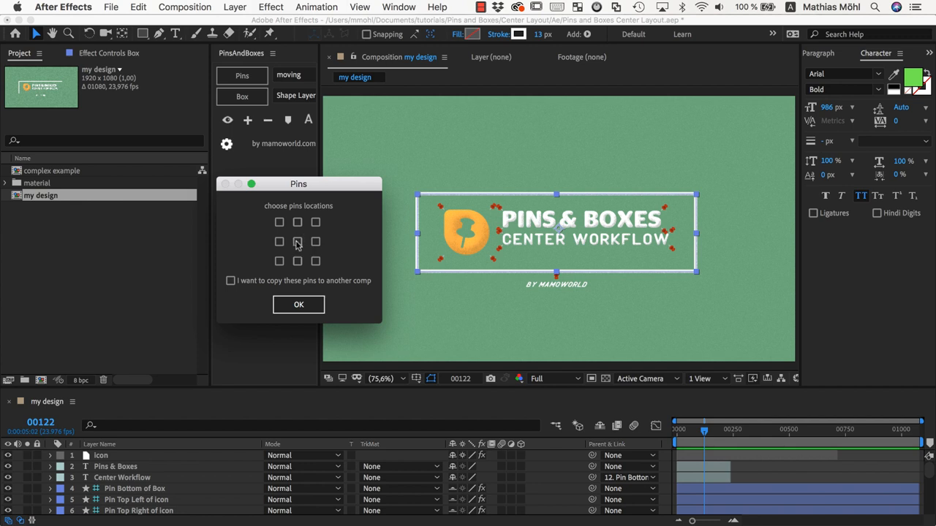
{"action": "left_click", "coordinate": [297, 241]}
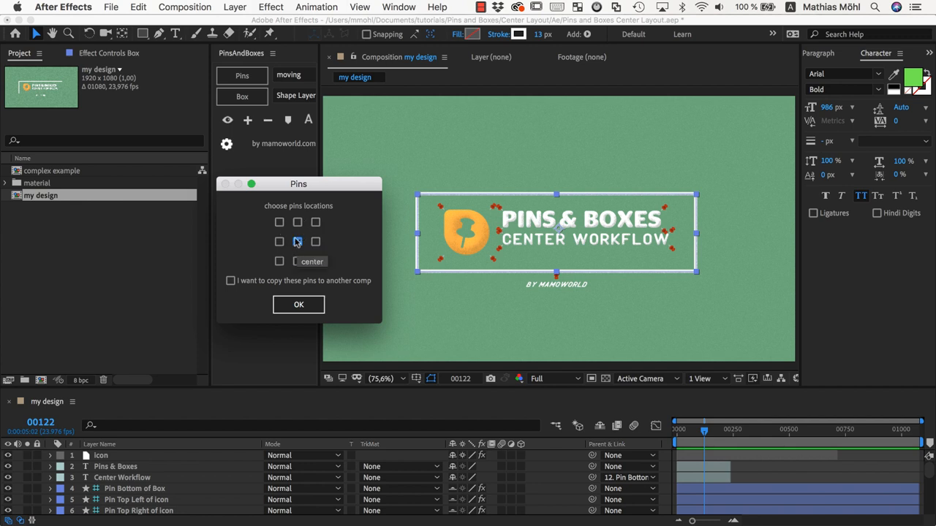
{"action": "left_click", "coordinate": [298, 305]}
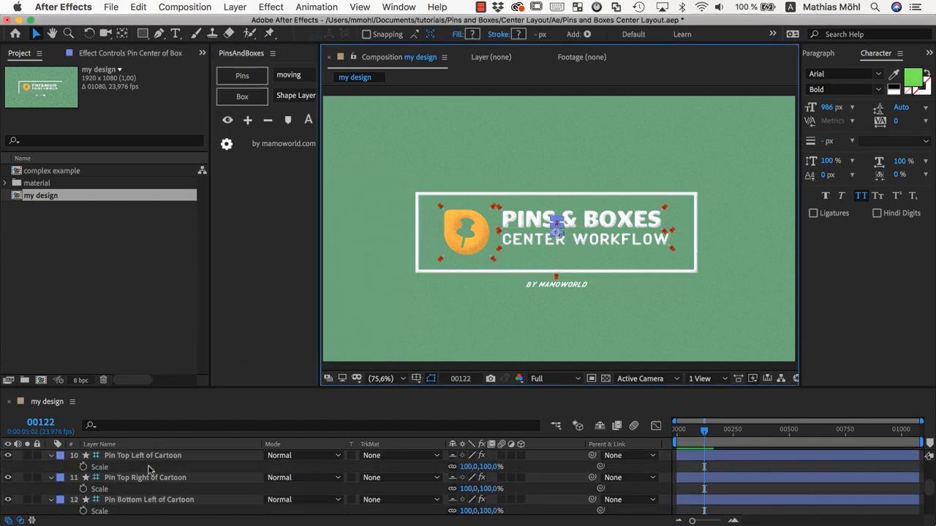
{"action": "scroll", "scroll_direction": "down", "scroll_amount": 3}
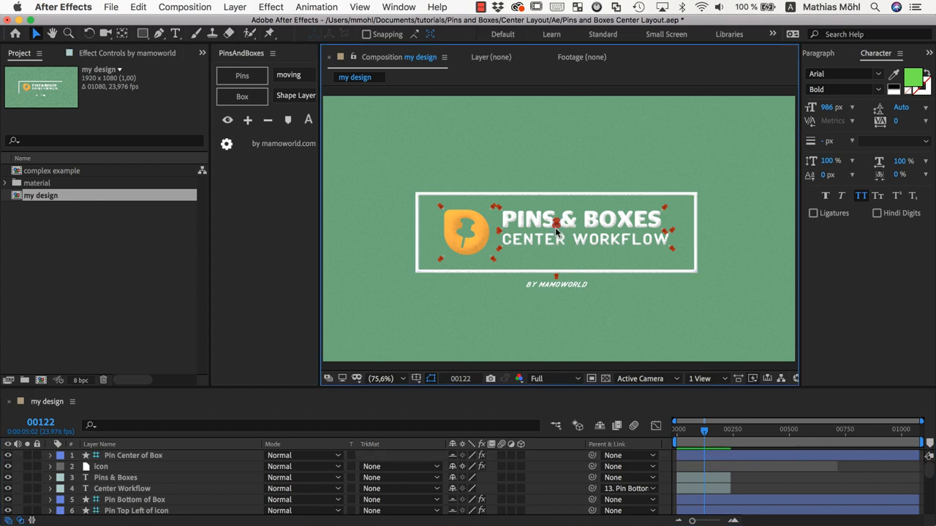
{"action": "mouse_move", "coordinate": [416, 197]}
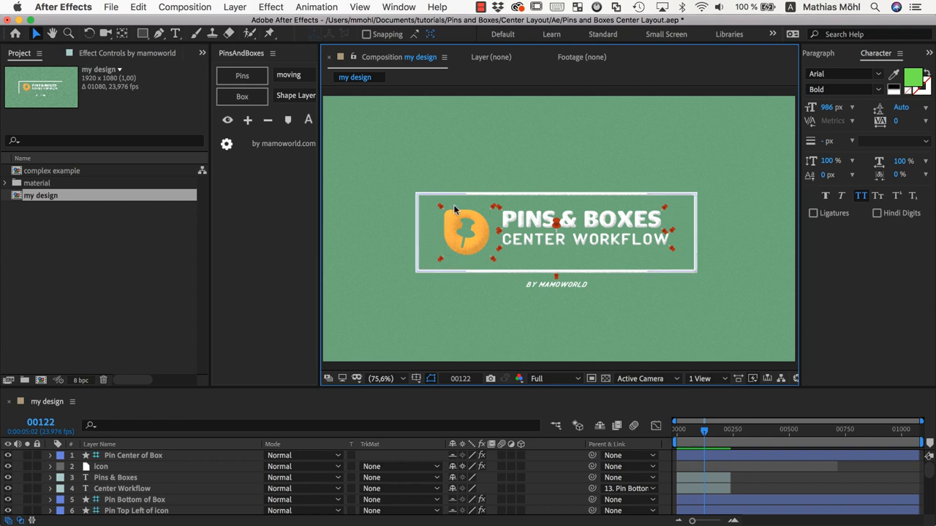
{"action": "mouse_move", "coordinate": [420, 192]}
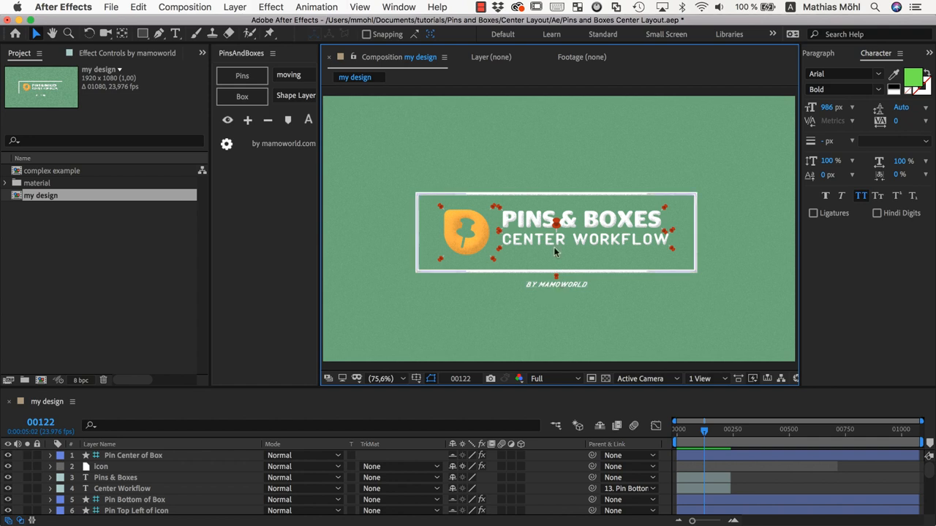
{"action": "mouse_move", "coordinate": [558, 235]}
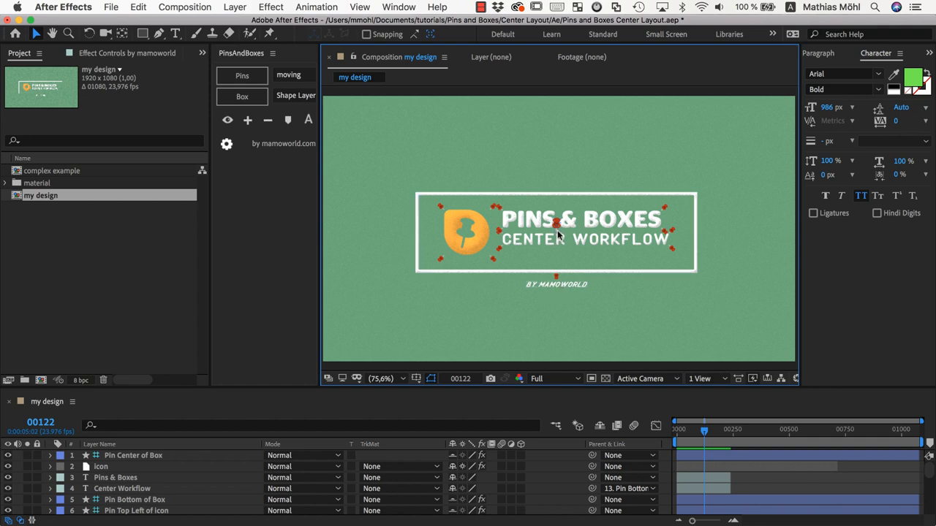
{"action": "mouse_move", "coordinate": [558, 242]}
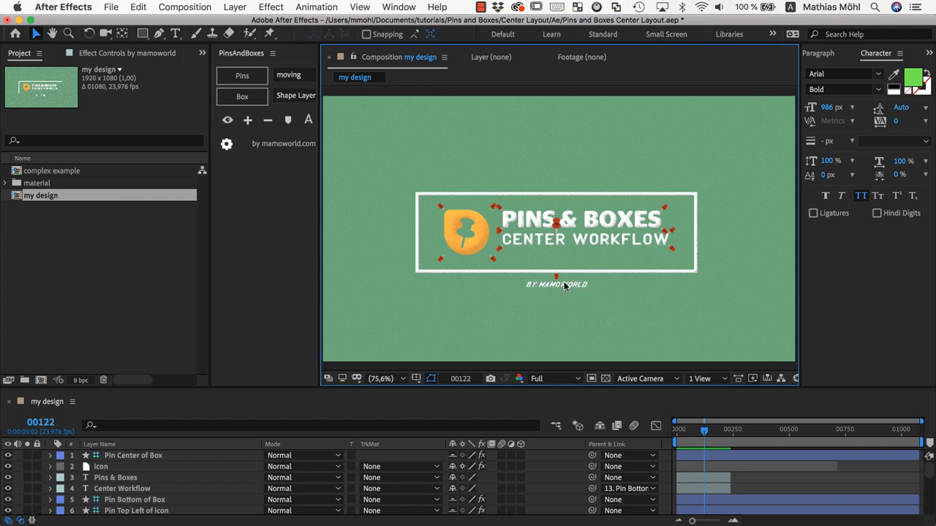
{"action": "mouse_move", "coordinate": [418, 200]}
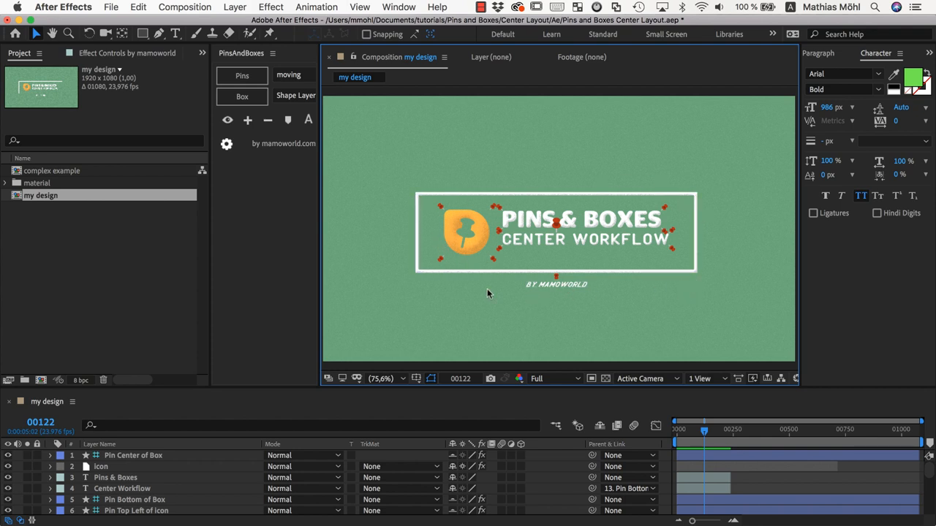
{"action": "mouse_move", "coordinate": [443, 210]}
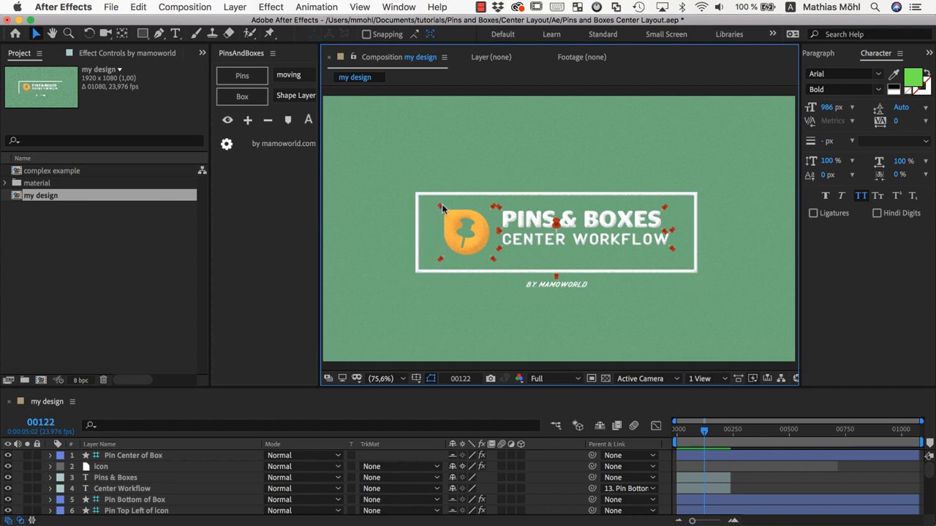
{"action": "mouse_move", "coordinate": [561, 229]}
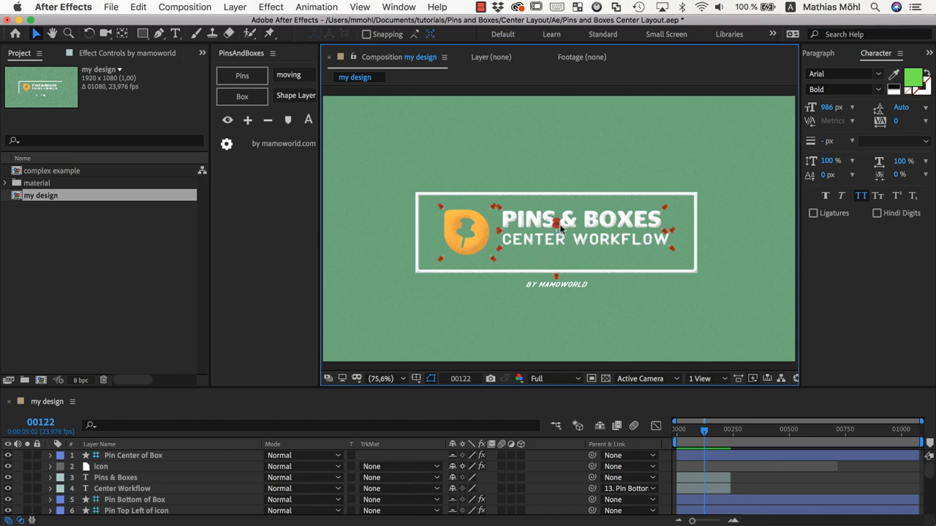
{"action": "mouse_move", "coordinate": [563, 261]}
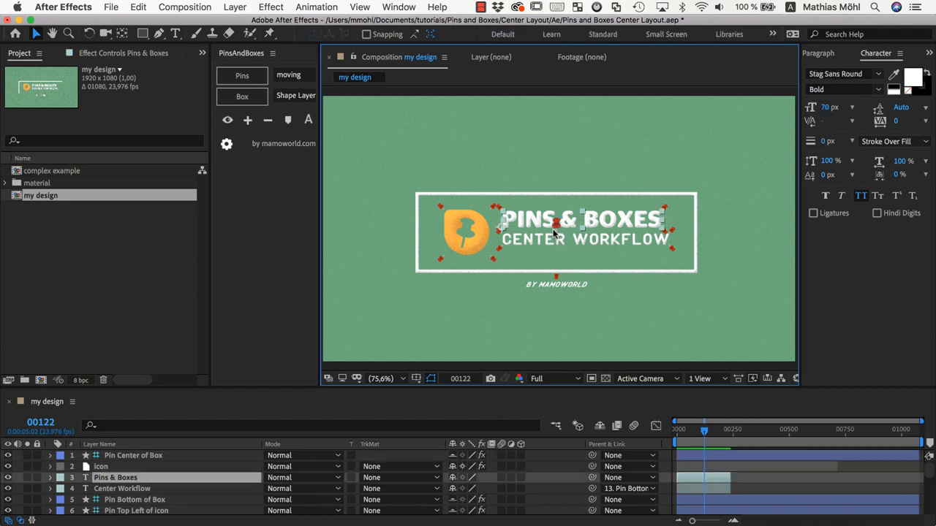
{"action": "mouse_move", "coordinate": [559, 226]}
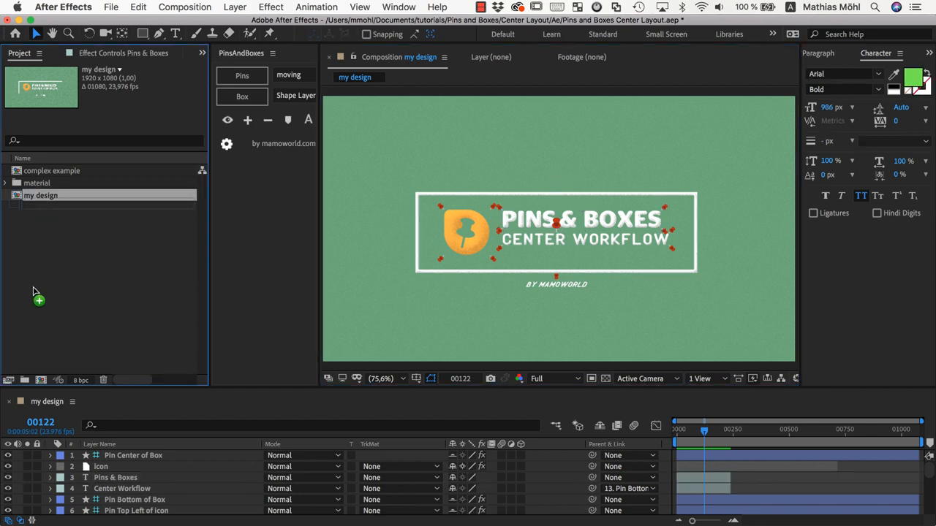
{"action": "mouse_move", "coordinate": [44, 380]}
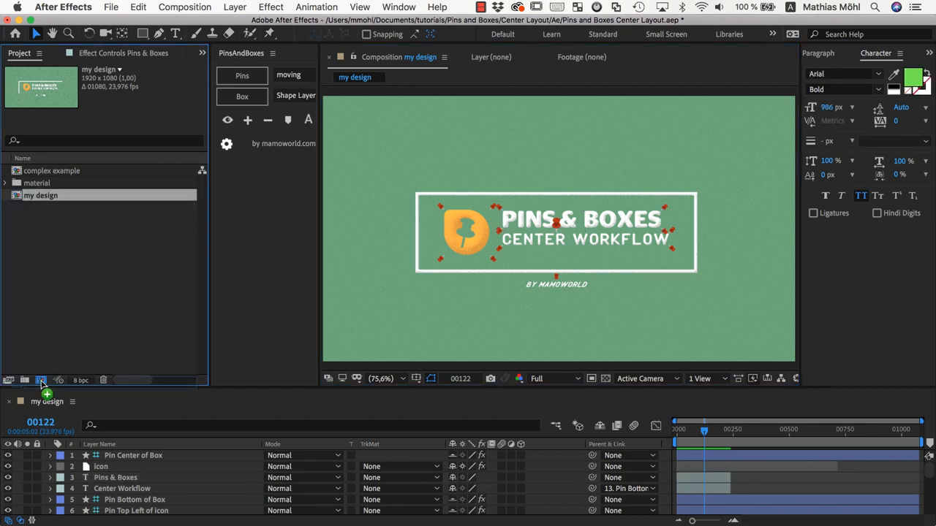
- Nest 'my design' in a new comp renamed 'main centered' and select its layer
{"action": "left_click", "coordinate": [42, 380]}
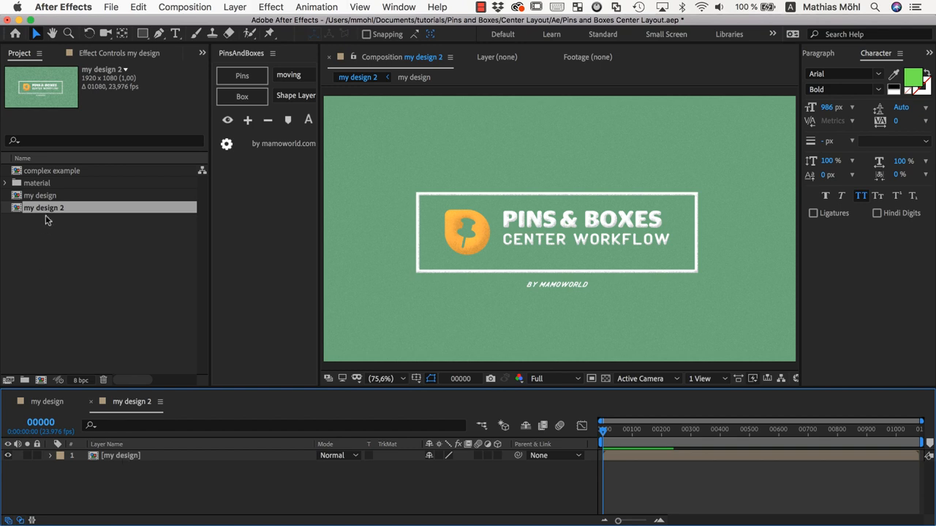
{"action": "double_click", "coordinate": [45, 208]}
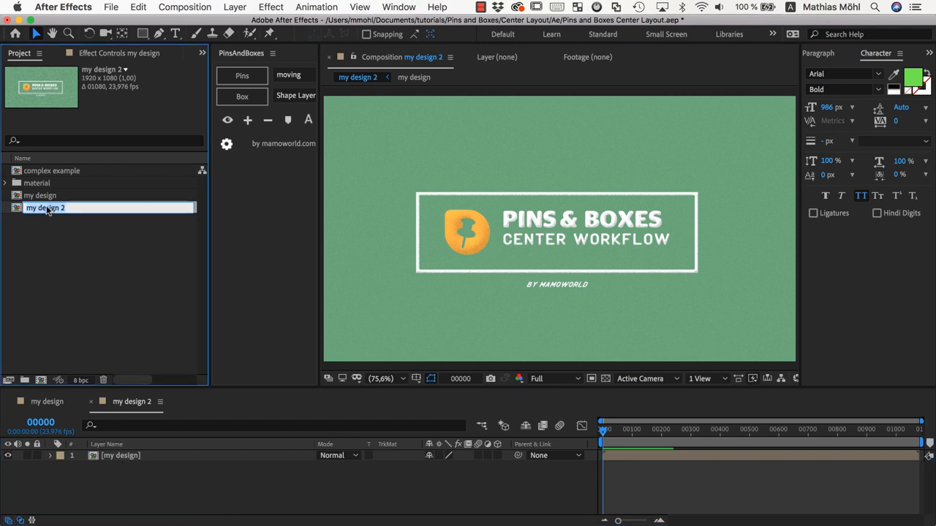
{"action": "type", "text": "main centered"}
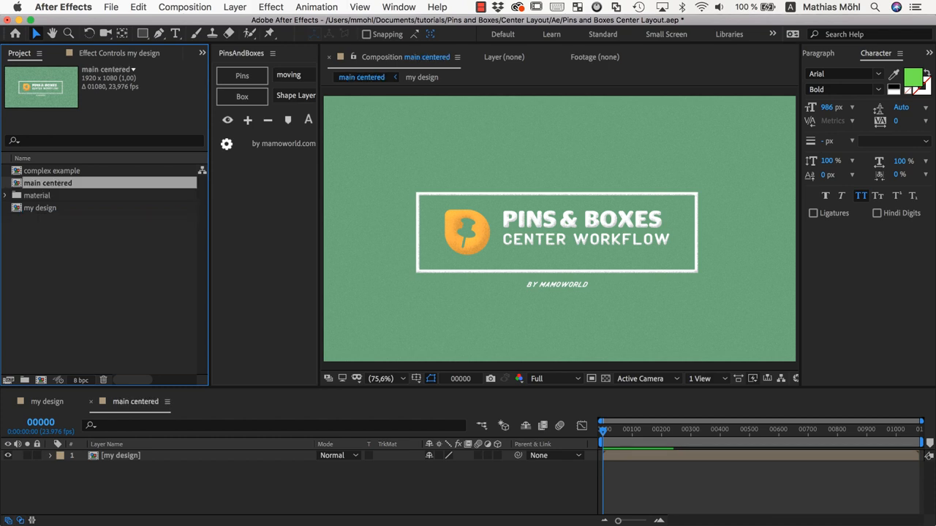
{"action": "left_click", "coordinate": [122, 457]}
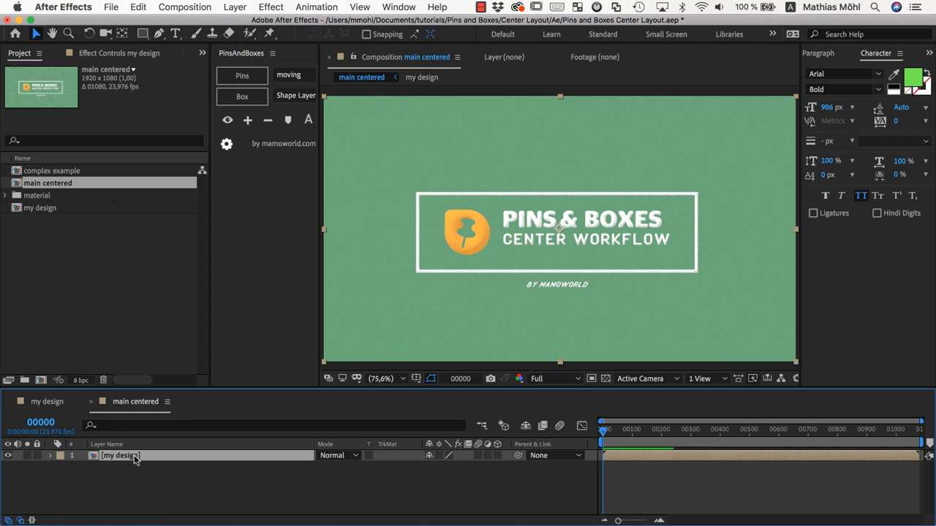
- Link my design's Anchor Point to Pin Center of Box's Position (949.3, 555.4)
{"action": "left_click", "coordinate": [46, 471]}
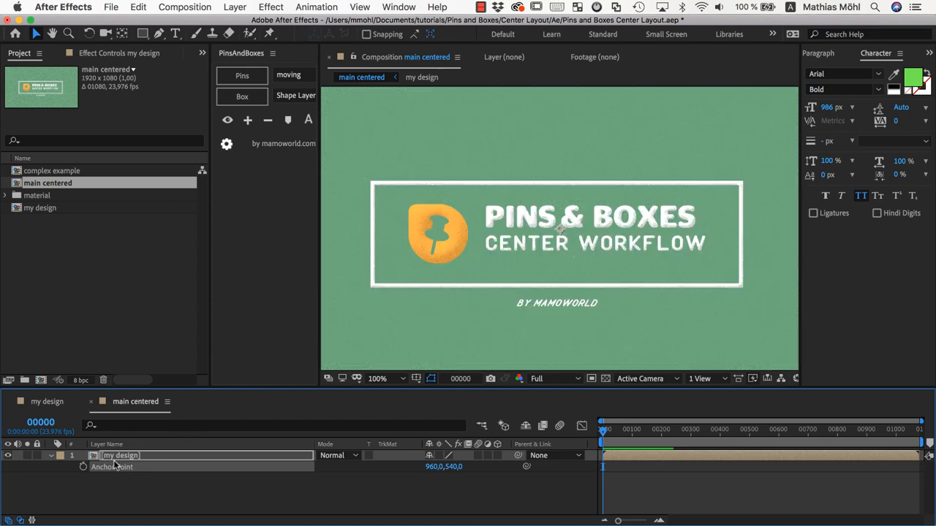
{"action": "left_click", "coordinate": [43, 402]}
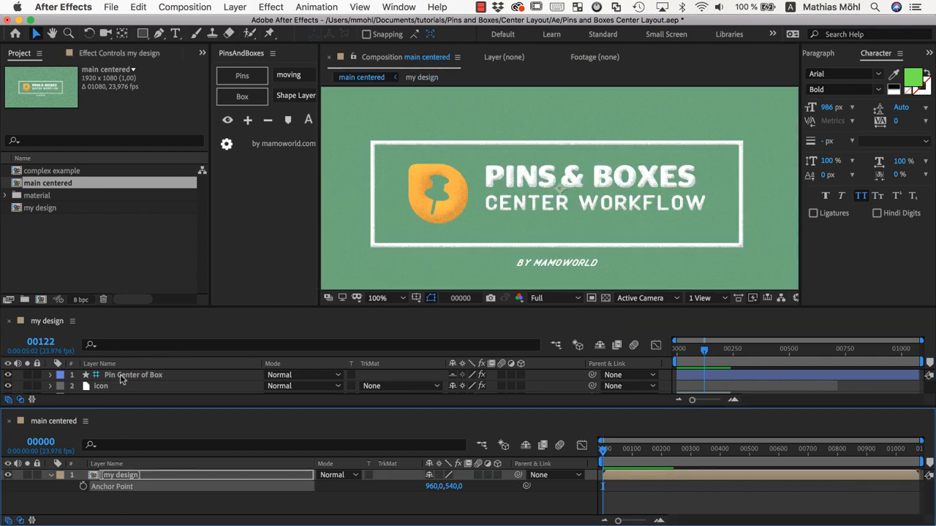
{"action": "double_click", "coordinate": [133, 375]}
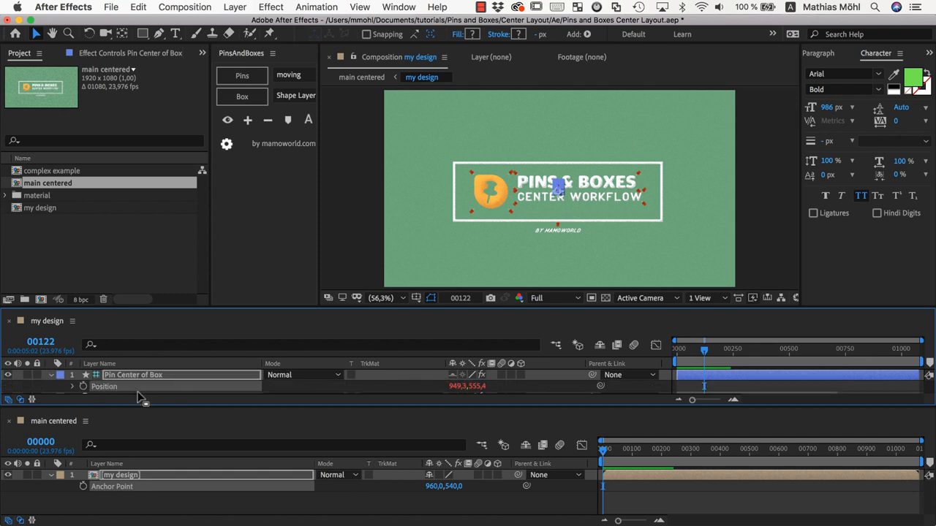
{"action": "left_click", "coordinate": [361, 77]}
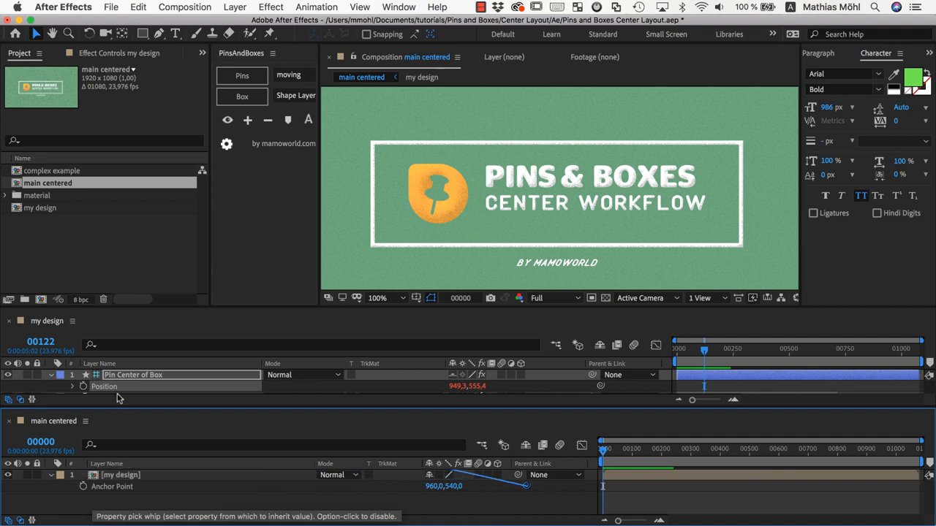
{"action": "left_click", "coordinate": [104, 386]}
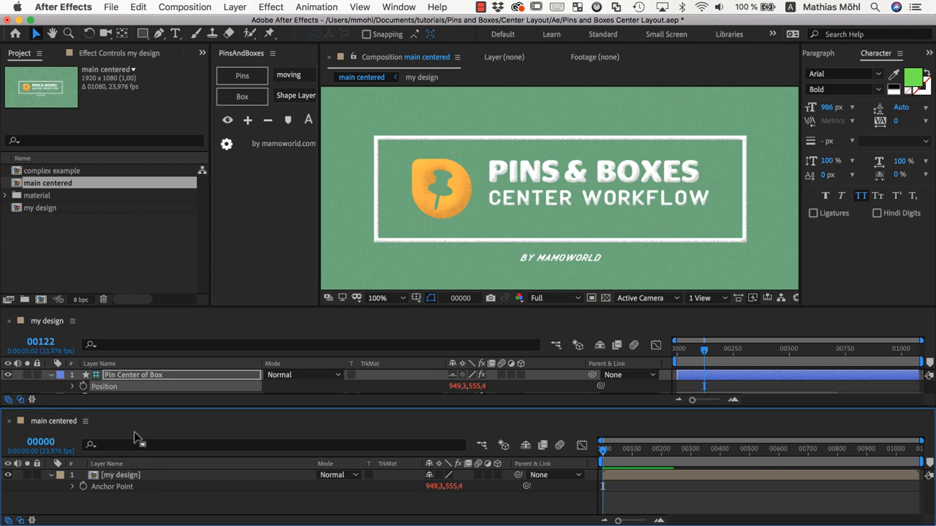
{"action": "mouse_move", "coordinate": [523, 234]}
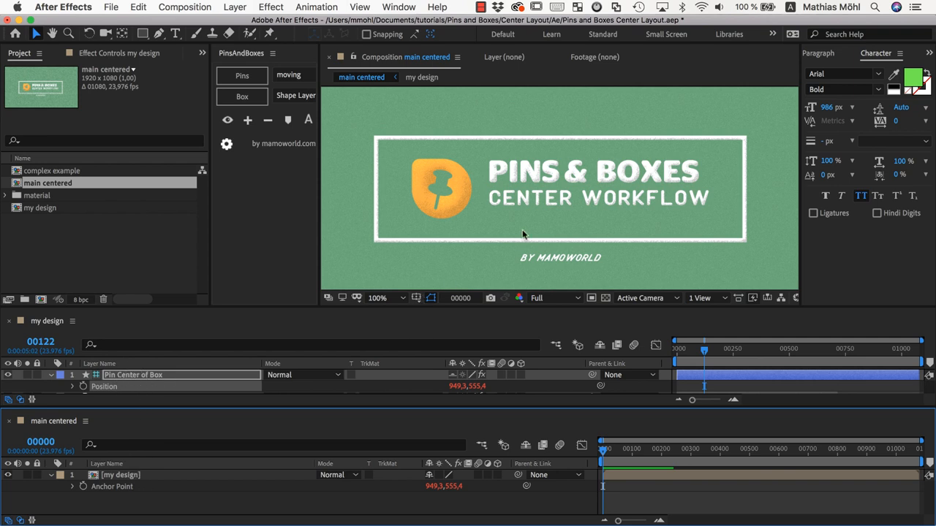
- Drag the logo left to widen the box, re-centering the anchor at 739.7, 541.2
{"action": "left_click", "coordinate": [392, 297]}
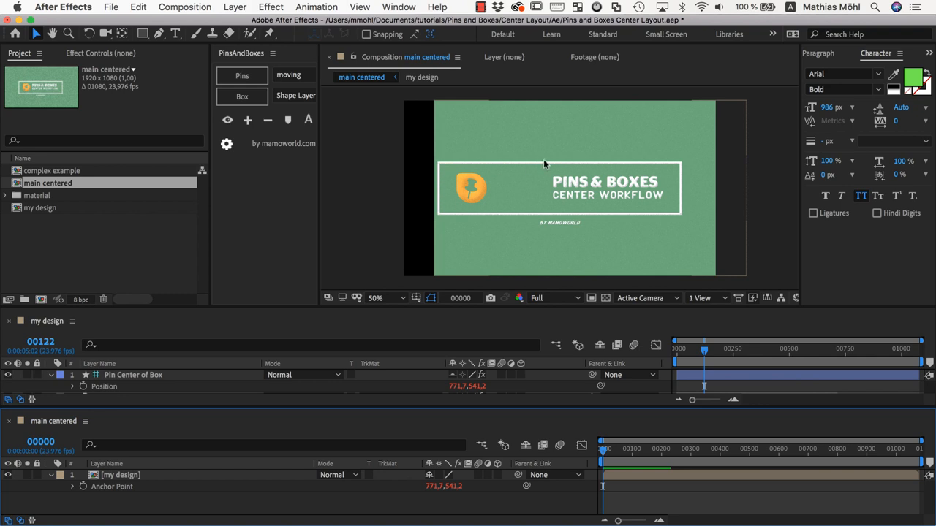
{"action": "mouse_move", "coordinate": [445, 131]}
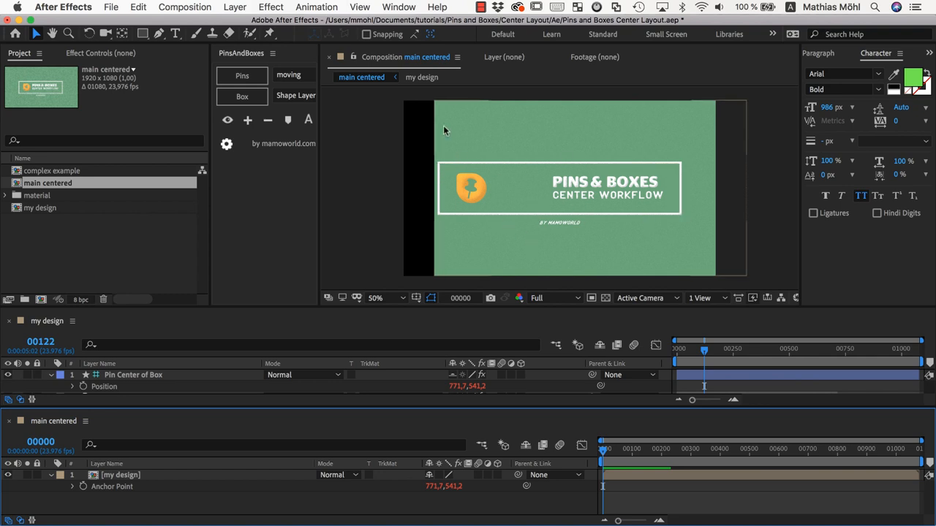
{"action": "mouse_move", "coordinate": [486, 139]}
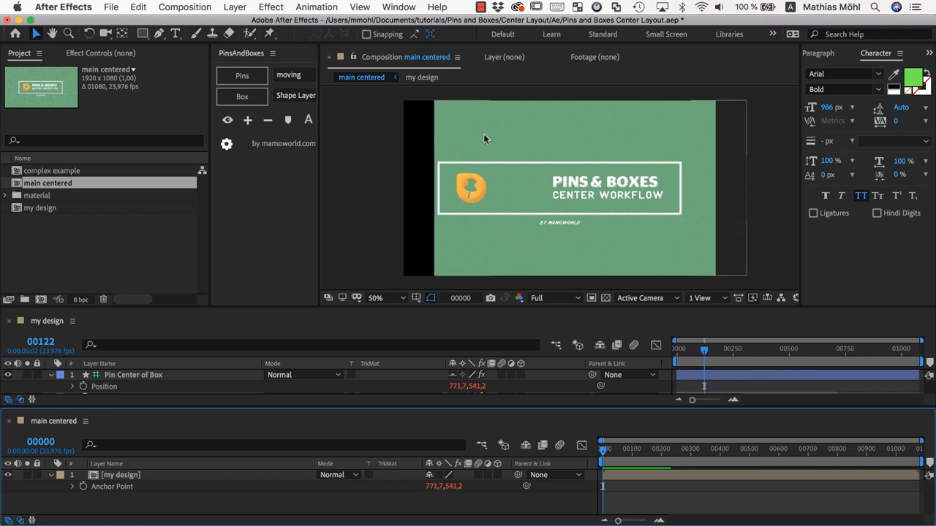
{"action": "mouse_move", "coordinate": [446, 181]}
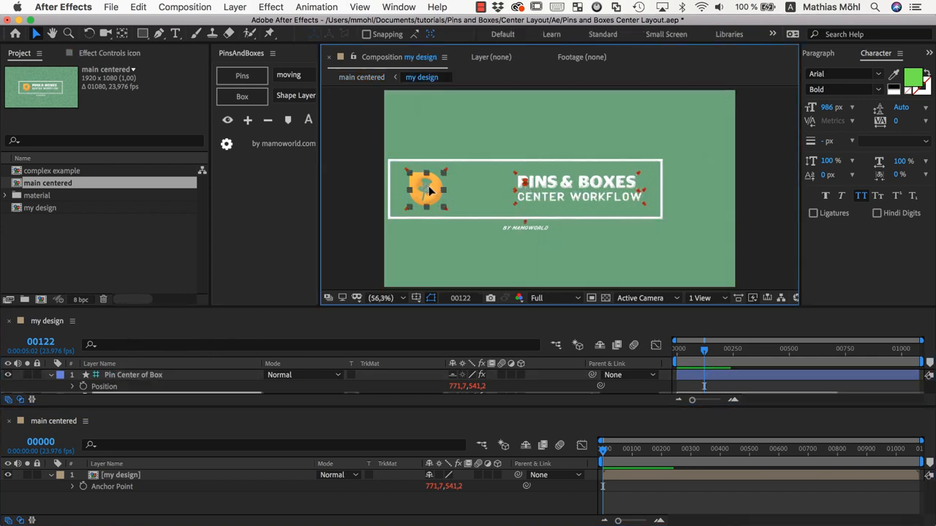
{"action": "left_click_drag", "start_coordinate": [428, 190], "coordinate": [406, 190]}
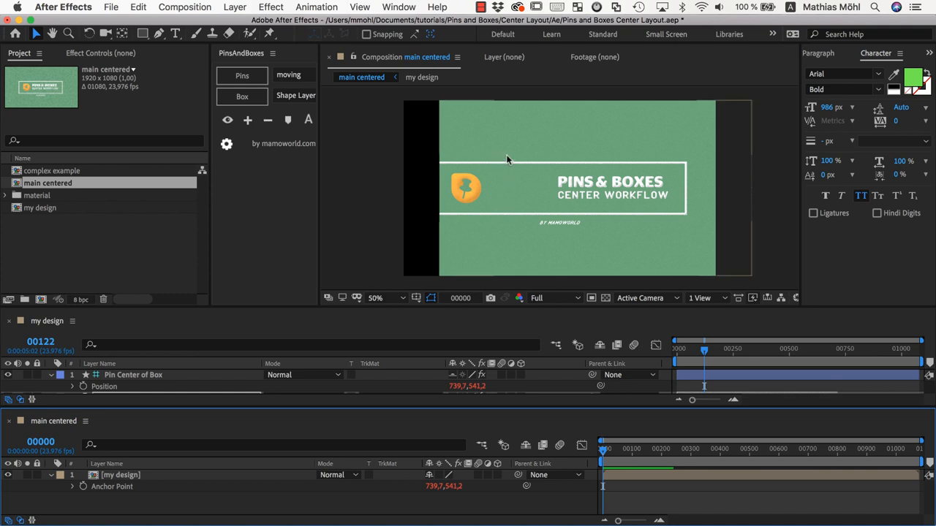
{"action": "mouse_move", "coordinate": [433, 204]}
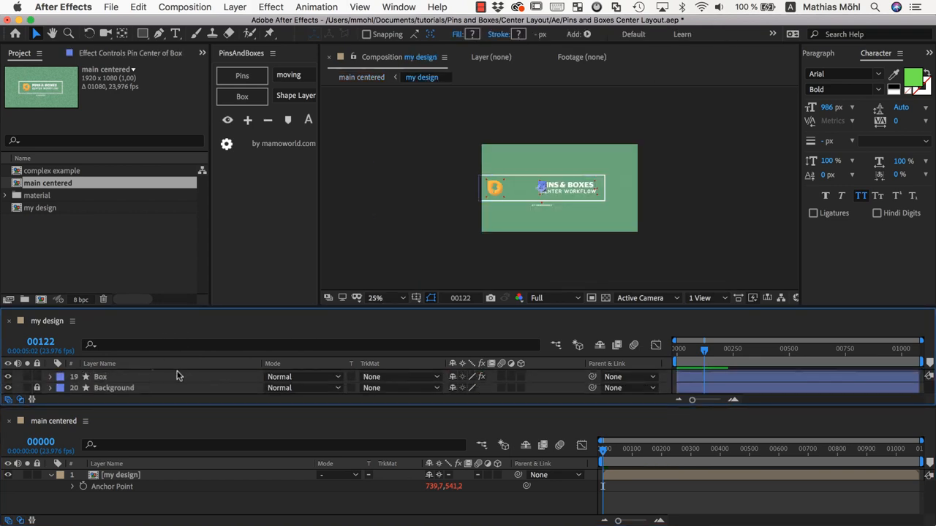
{"action": "left_click", "coordinate": [113, 387]}
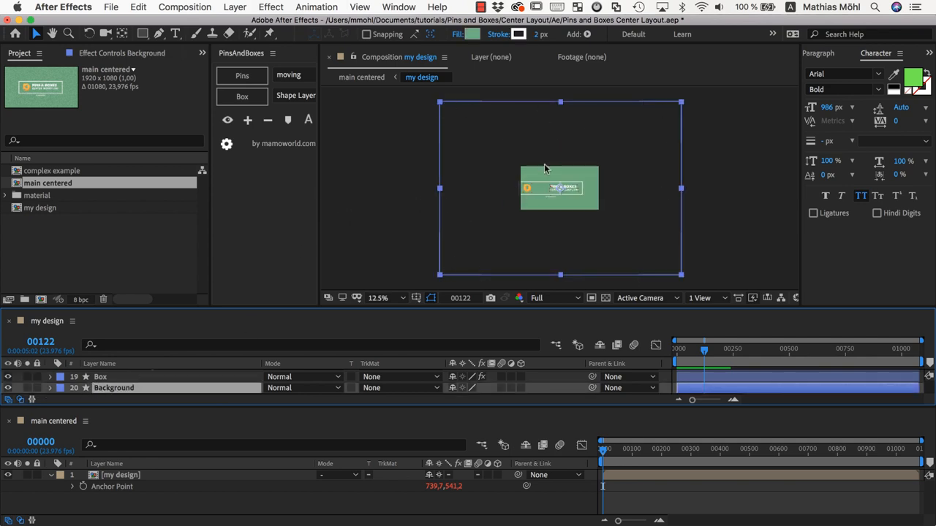
{"action": "mouse_move", "coordinate": [482, 183]}
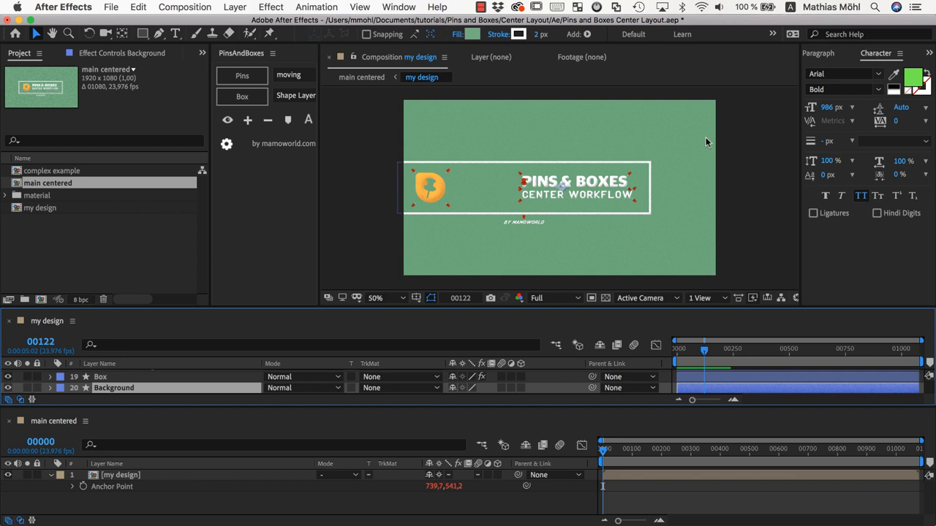
{"action": "left_click", "coordinate": [375, 299]}
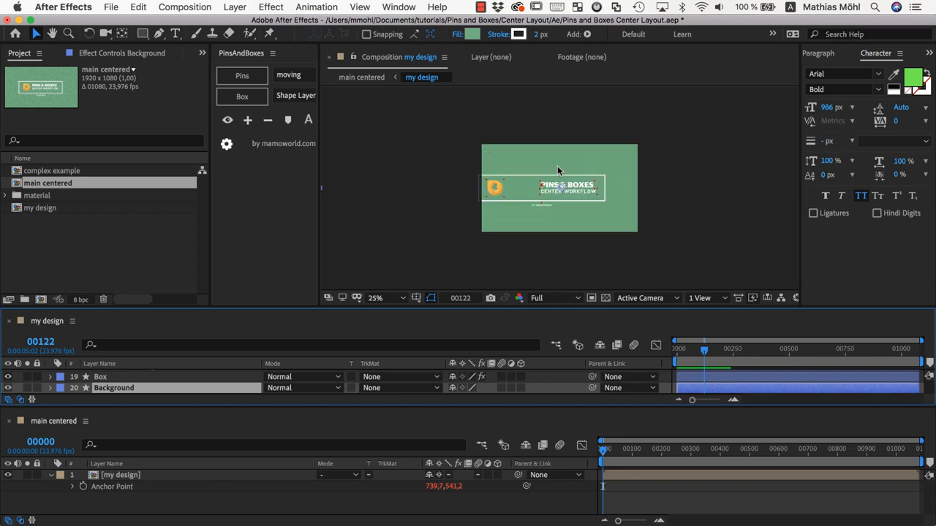
{"action": "left_click", "coordinate": [387, 298]}
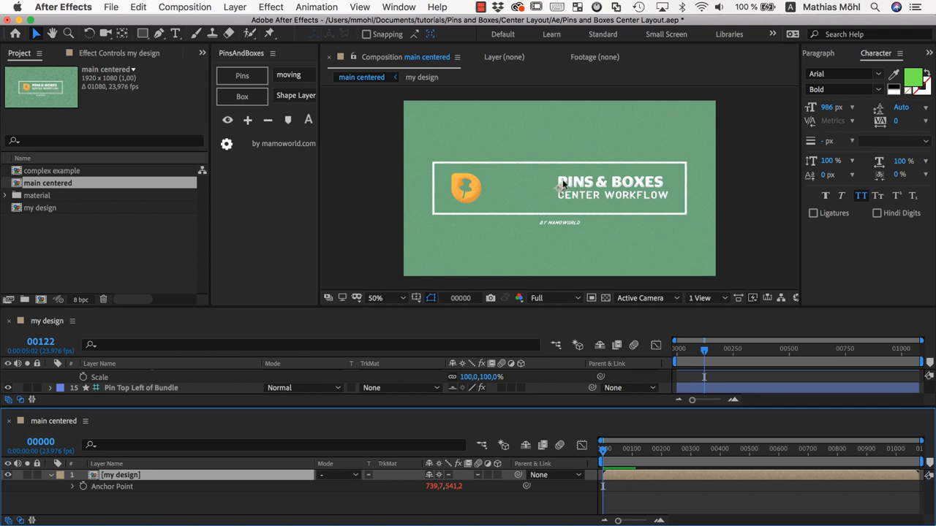
{"action": "mouse_move", "coordinate": [551, 176]}
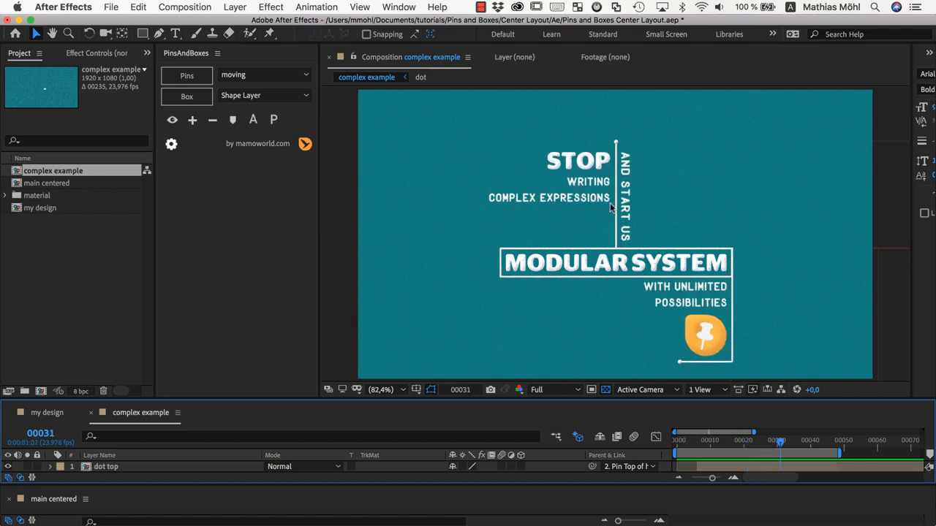
- View the complex example layout at 100% and show all its pins
{"action": "left_click", "coordinate": [177, 35]}
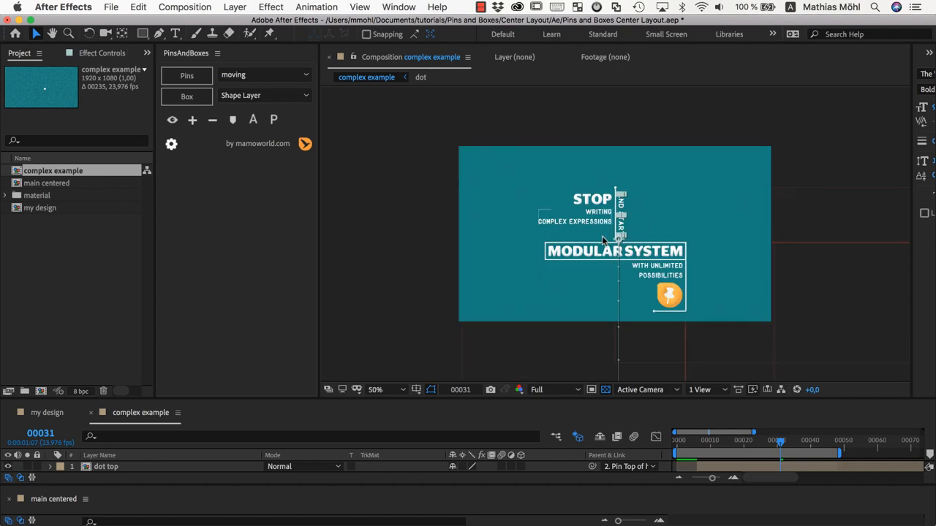
{"action": "left_click", "coordinate": [375, 389]}
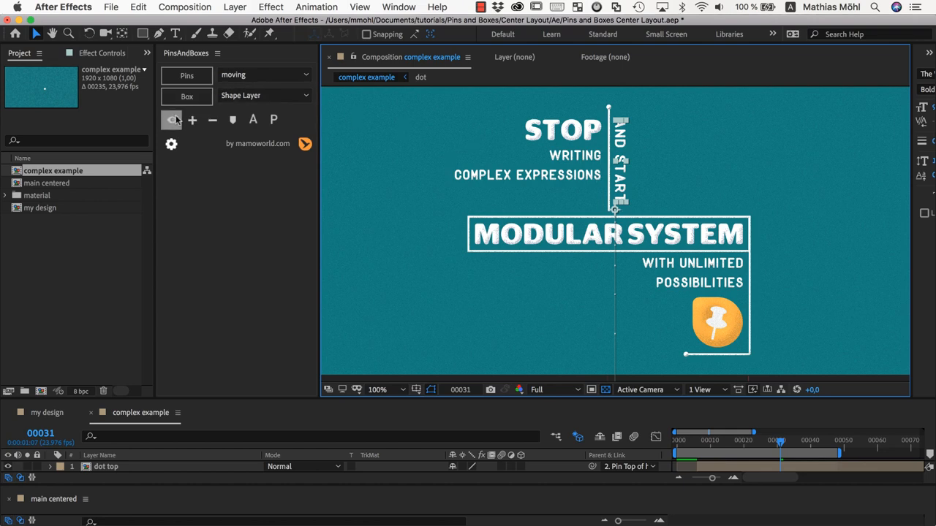
{"action": "left_click", "coordinate": [171, 120]}
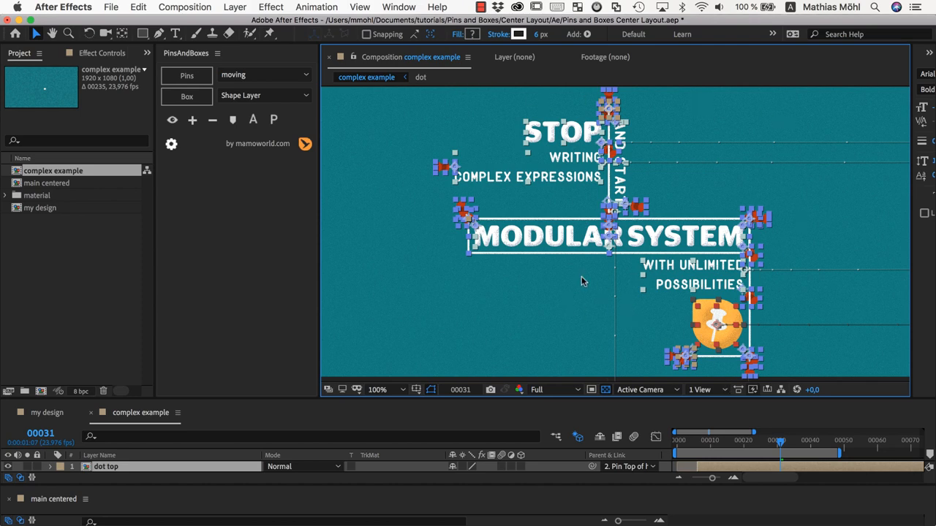
{"action": "left_click", "coordinate": [186, 96]}
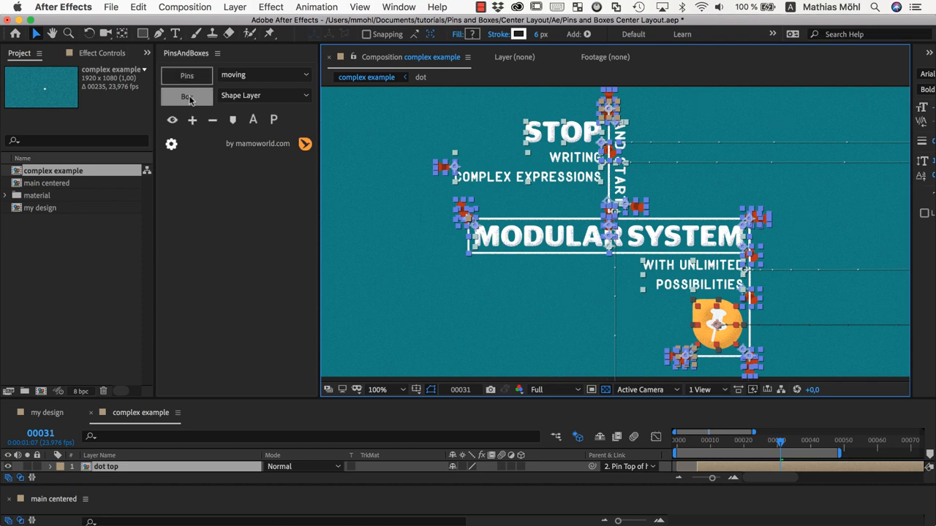
- Create a box around the whole layout and choose a center pin location
{"action": "left_click", "coordinate": [187, 96]}
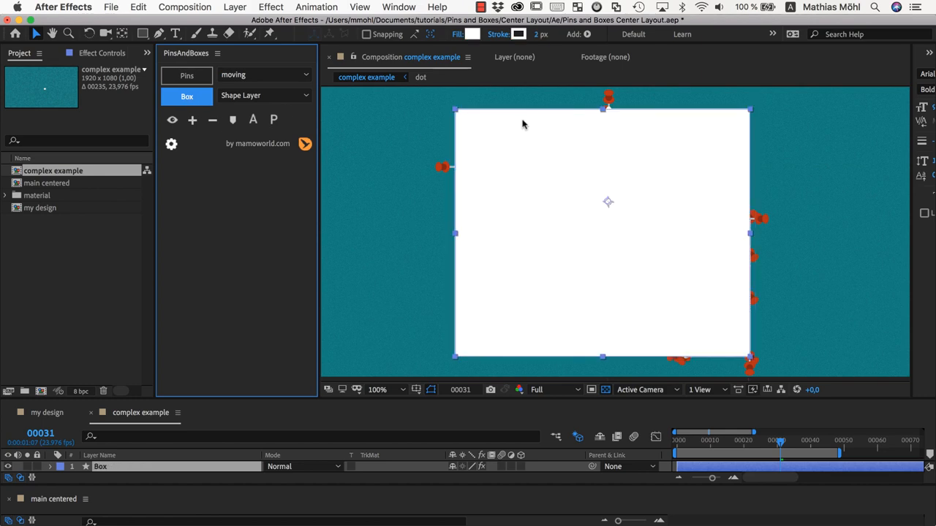
{"action": "mouse_move", "coordinate": [577, 295]}
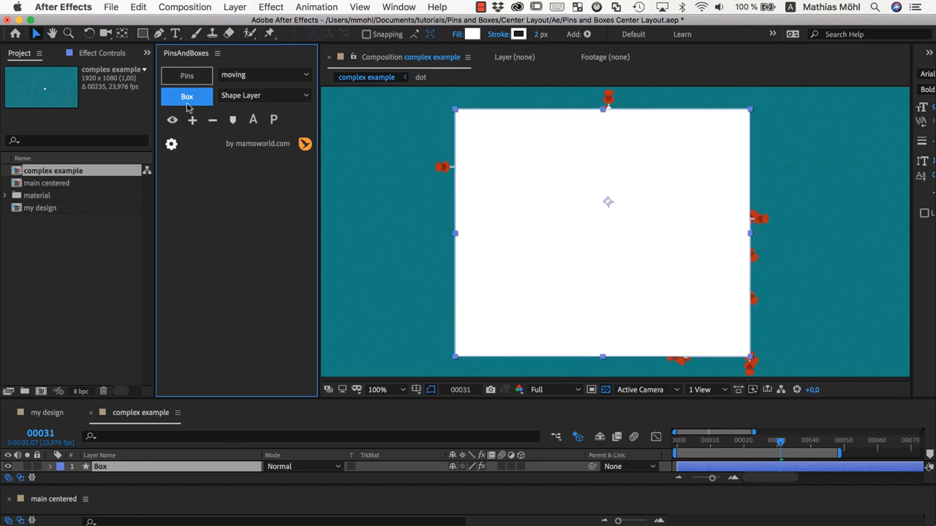
{"action": "left_click", "coordinate": [187, 76]}
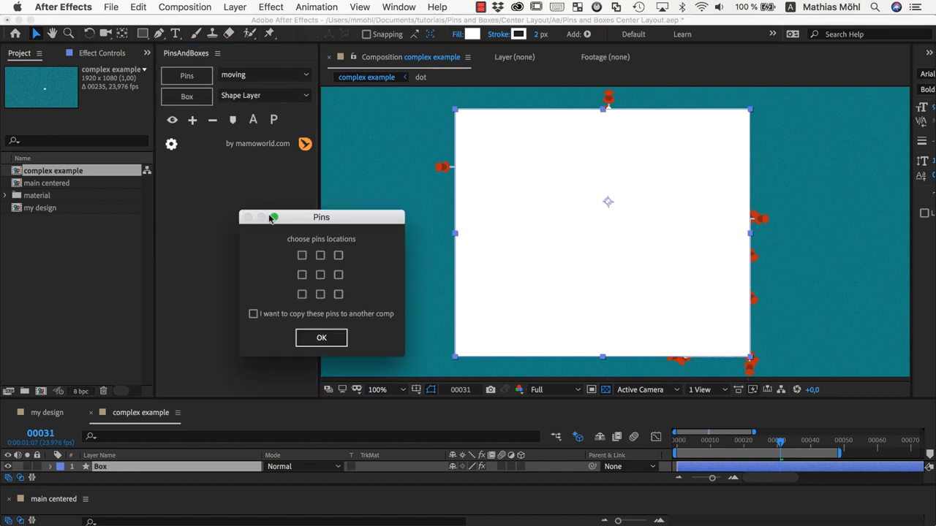
{"action": "left_click", "coordinate": [321, 338]}
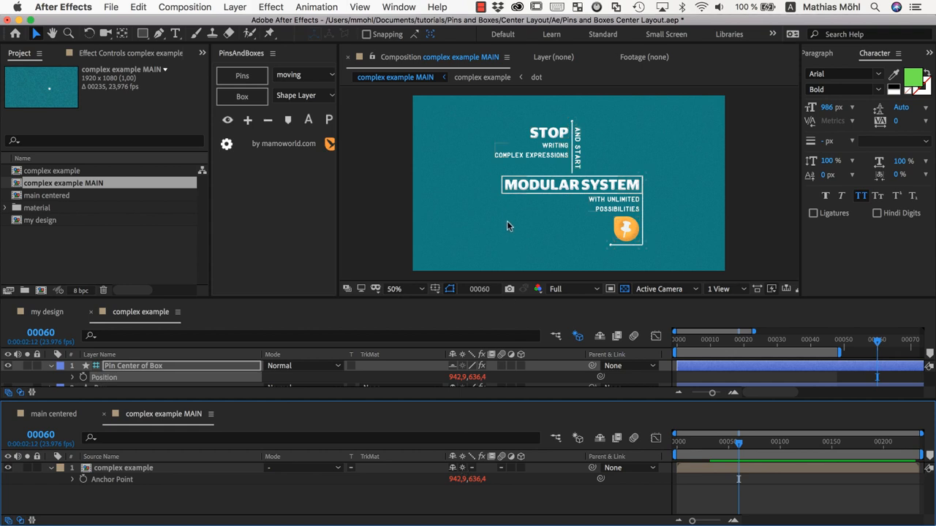
{"action": "mouse_move", "coordinate": [493, 196]}
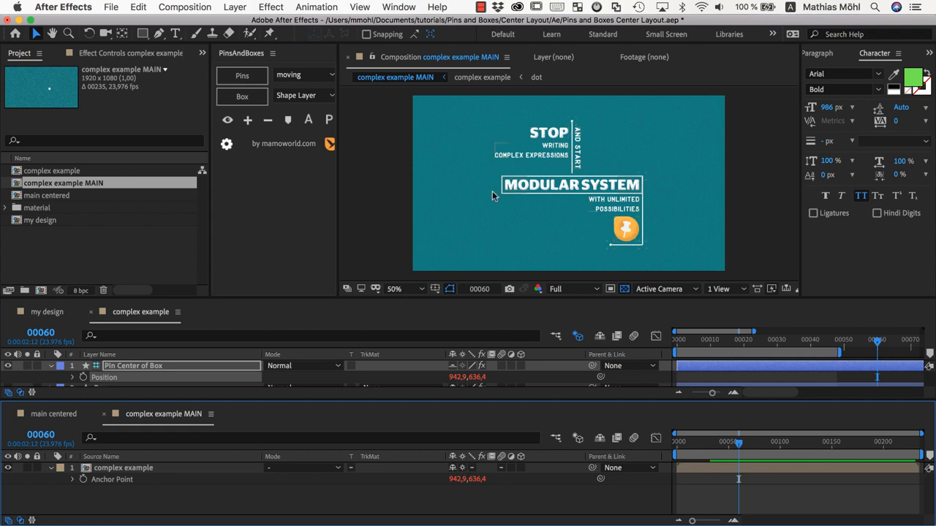
{"action": "mouse_move", "coordinate": [439, 222]}
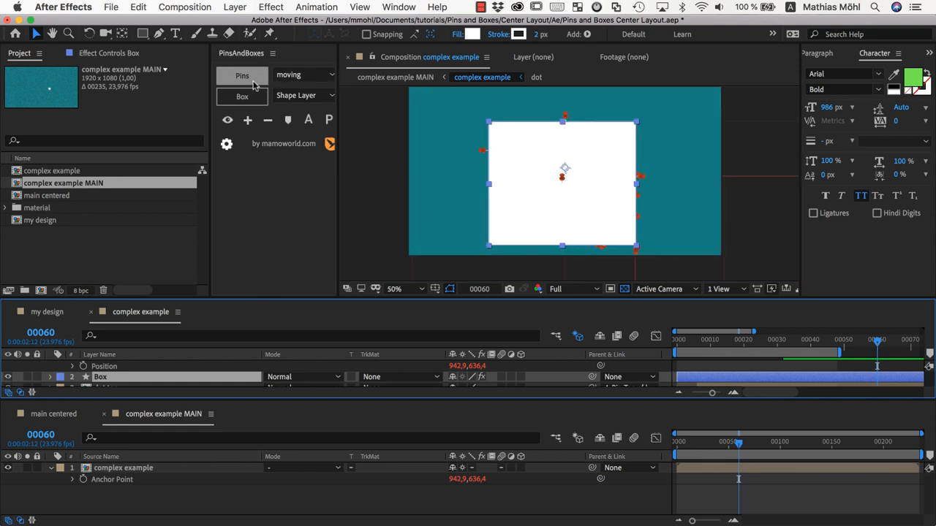
- Choose the left-middle pin location for the layout's box
{"action": "left_click", "coordinate": [241, 76]}
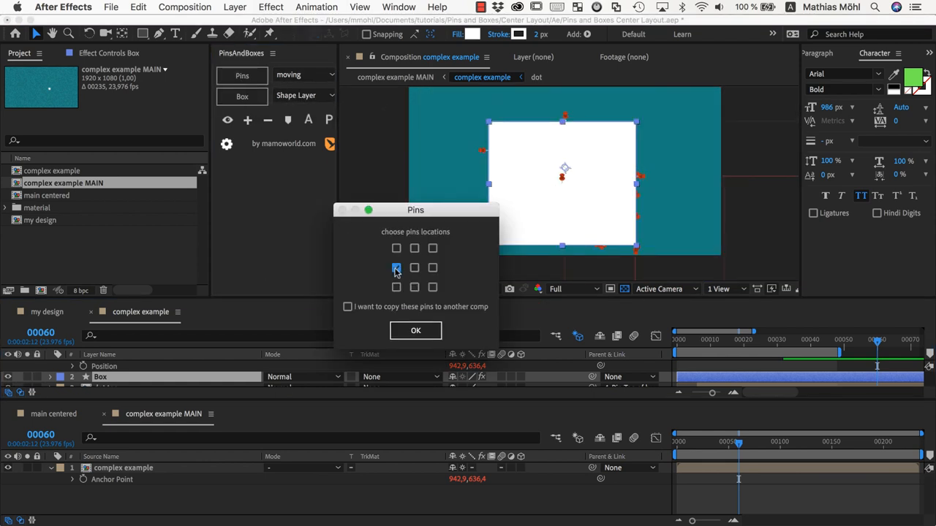
{"action": "left_click", "coordinate": [415, 331]}
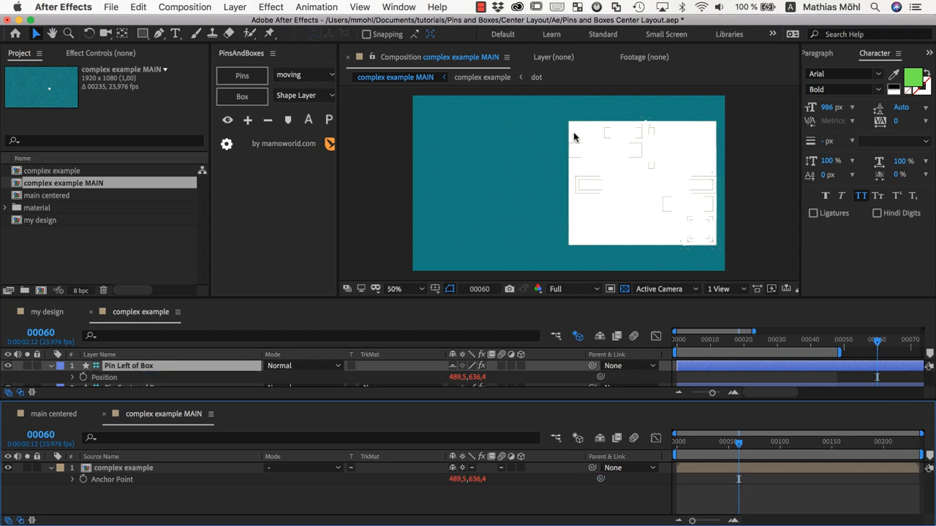
{"action": "mouse_move", "coordinate": [541, 213]}
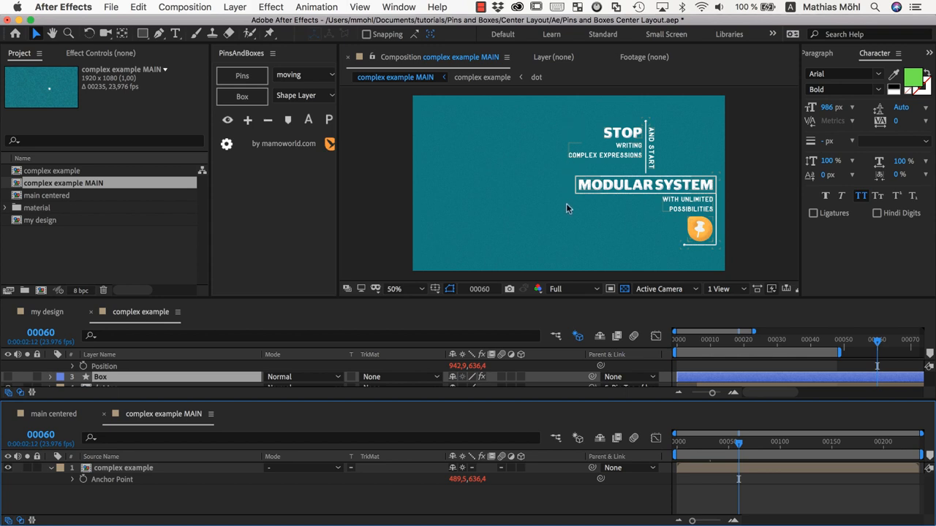
- Select the complex example layer in MAIN to show its Position property
{"action": "left_click", "coordinate": [113, 468]}
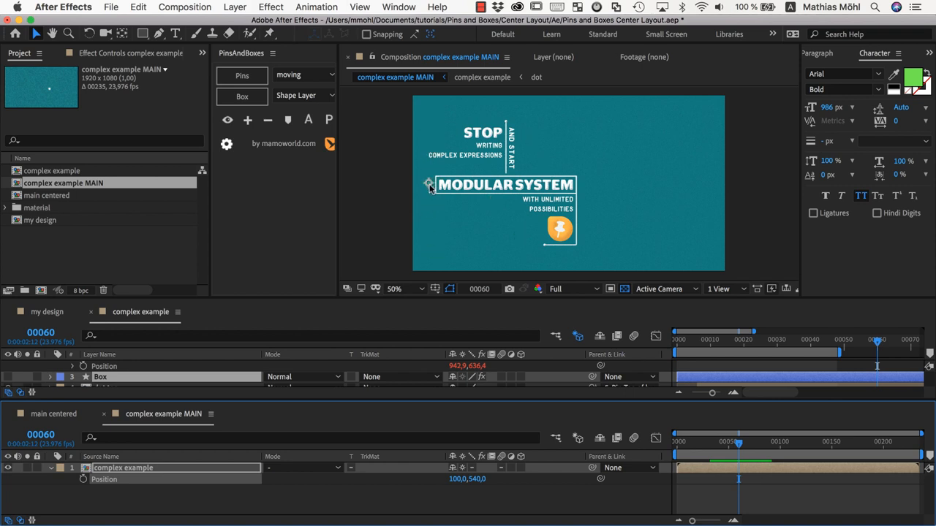
{"action": "mouse_move", "coordinate": [427, 189]}
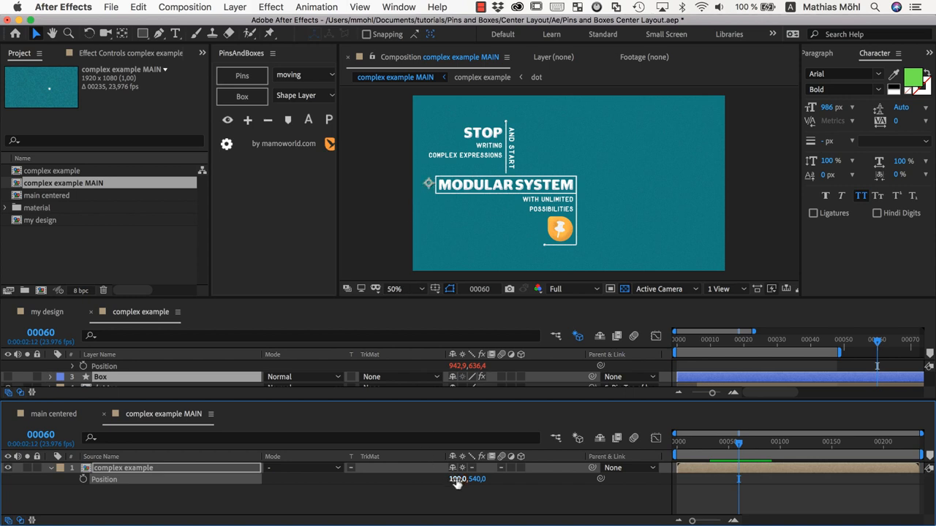
{"action": "mouse_move", "coordinate": [487, 319]}
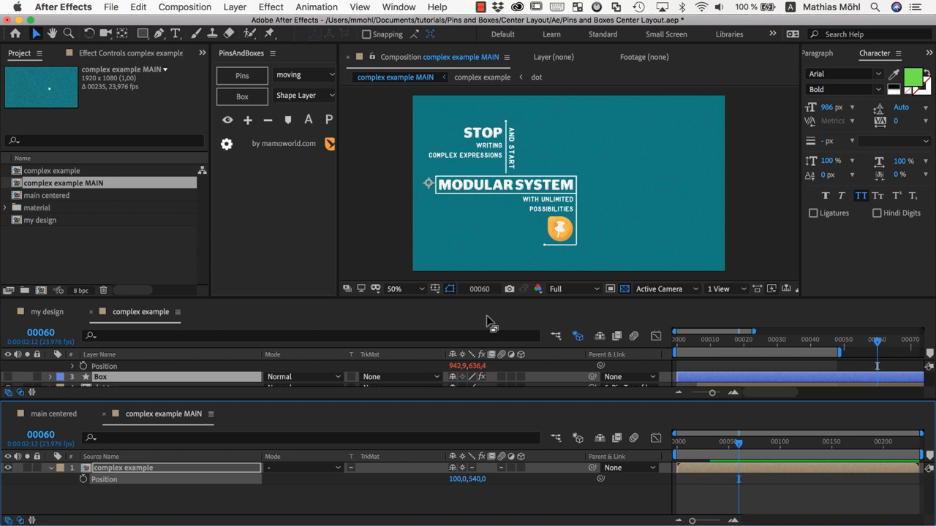
{"action": "mouse_move", "coordinate": [559, 133]}
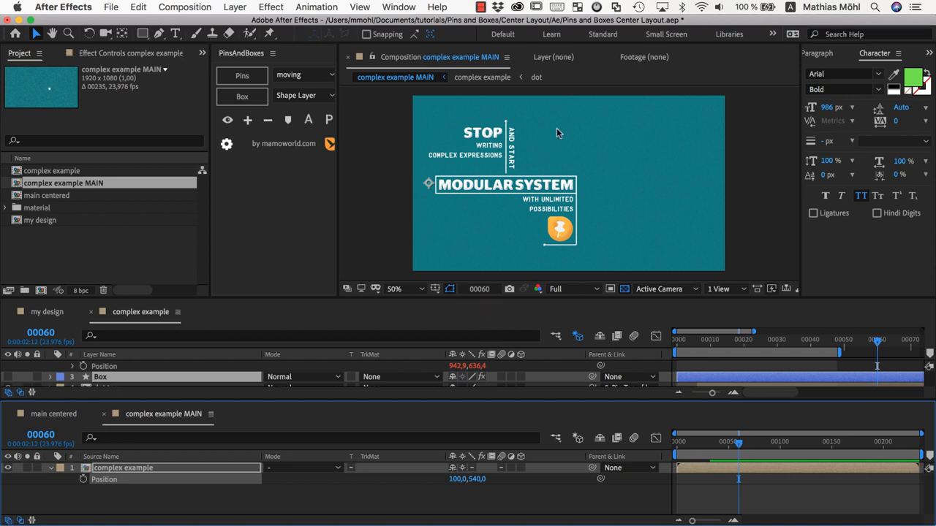